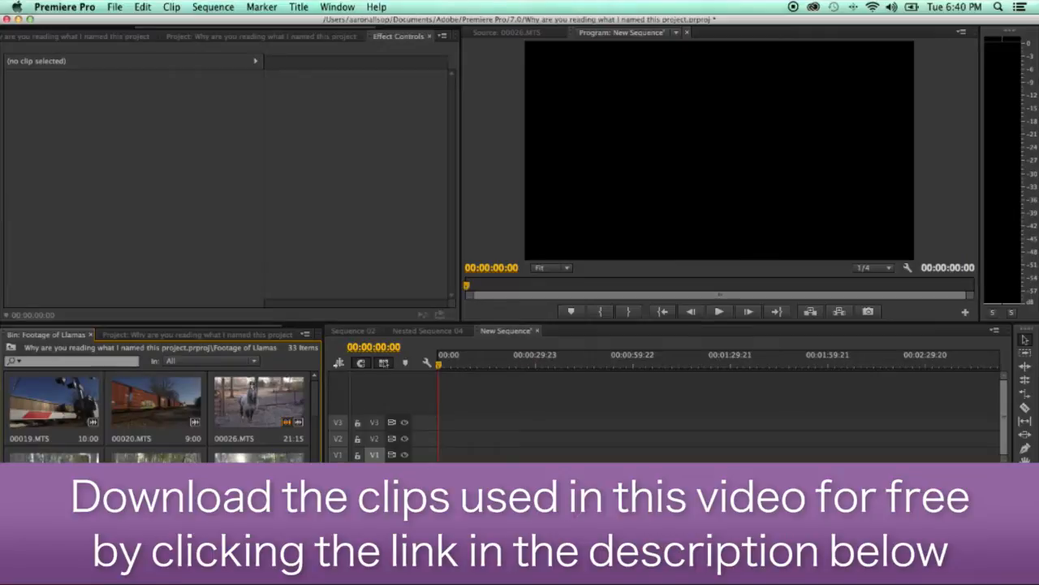
pyautogui.moveTo(449, 360)
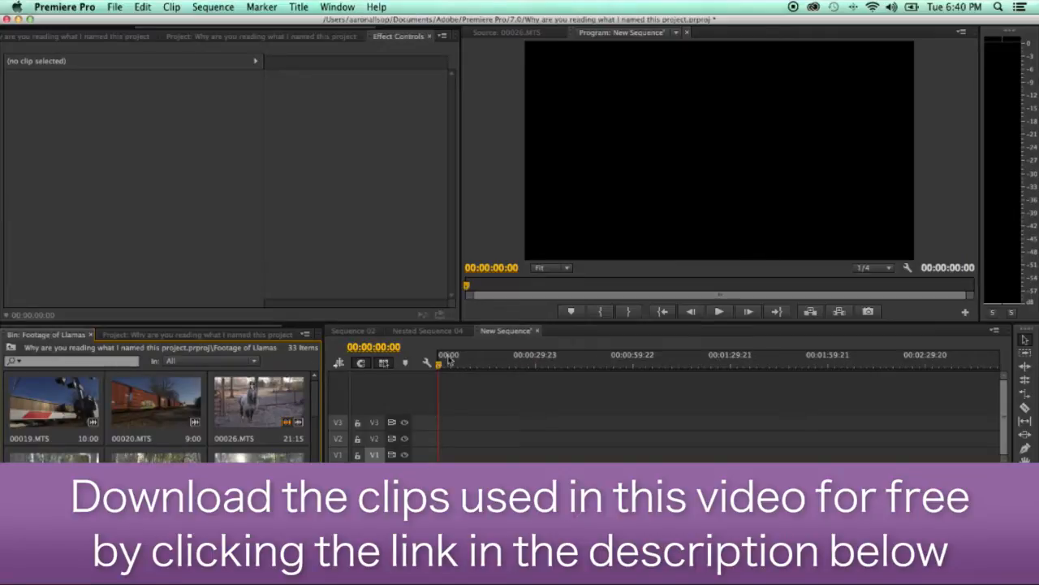
# Add 00026.MTS from Footage of Llamas to V1, select it and play it
pyautogui.moveTo(259, 405); pyautogui.dragTo(473, 453)
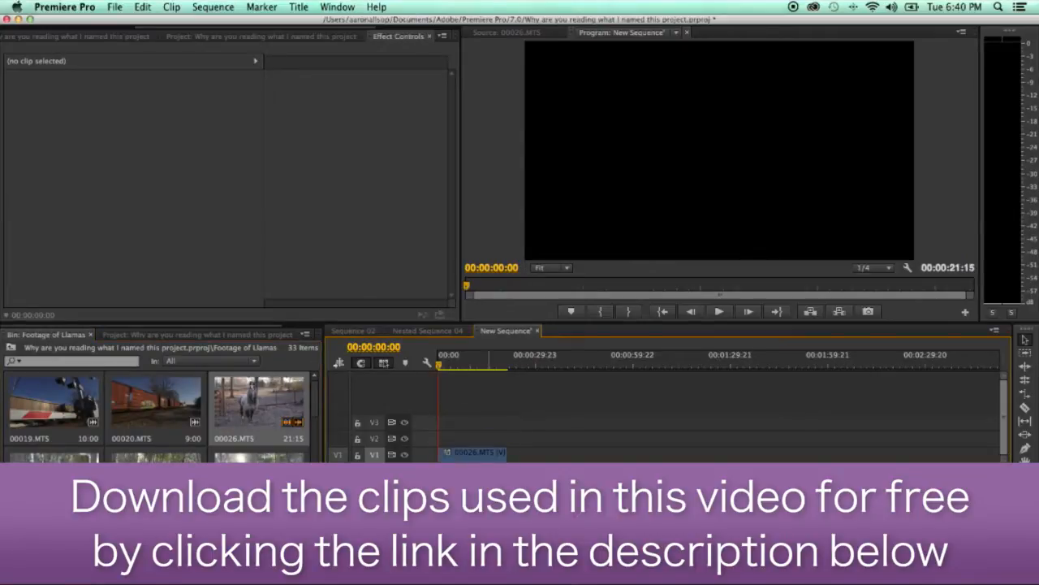
pyautogui.click(473, 452)
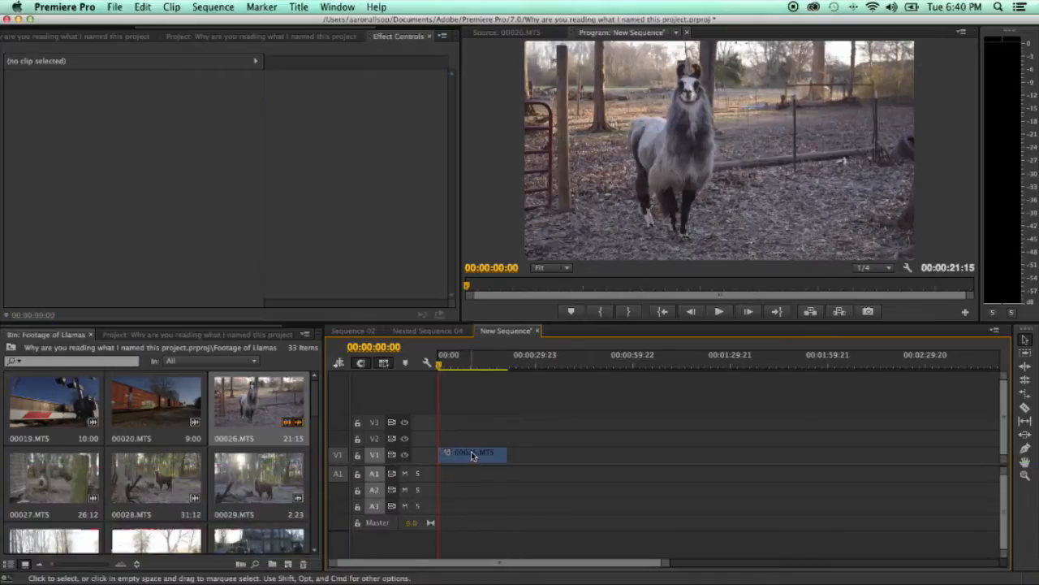
pyautogui.click(718, 311)
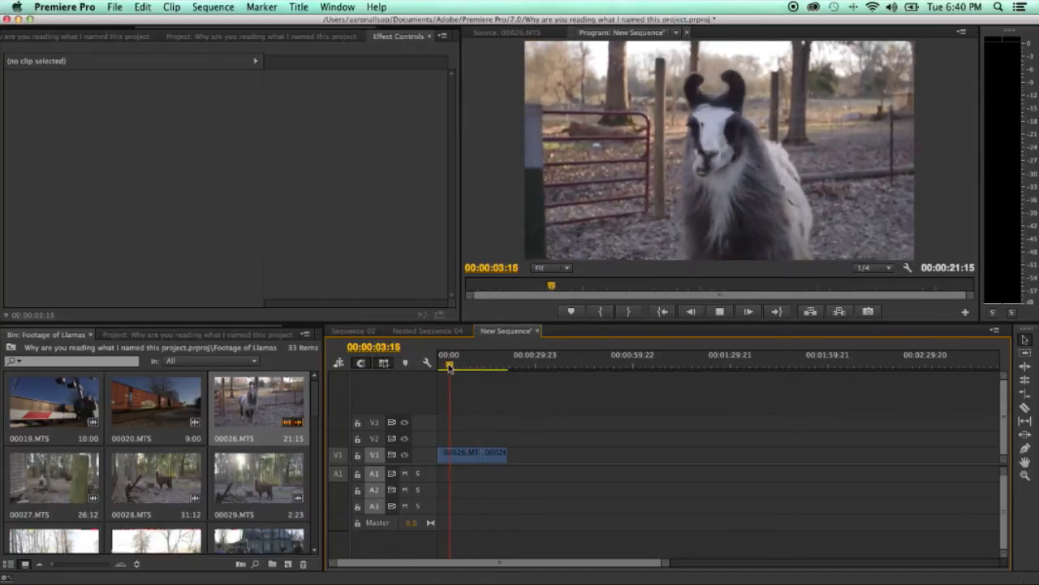
# Trim the two-piece llama sequence to 00:00:15:16 and show the Project panel
pyautogui.click(453, 365)
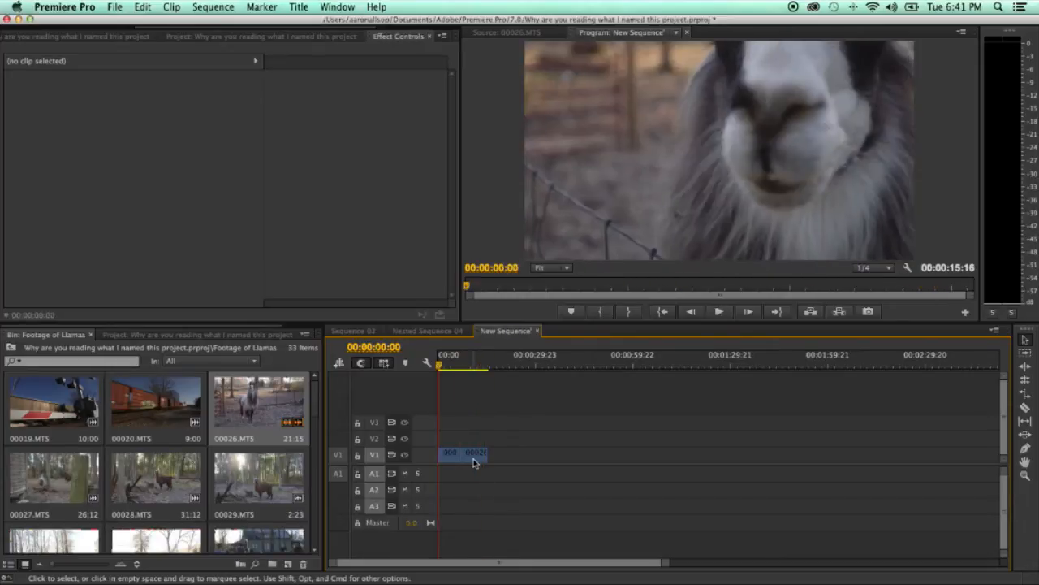
pyautogui.click(718, 311)
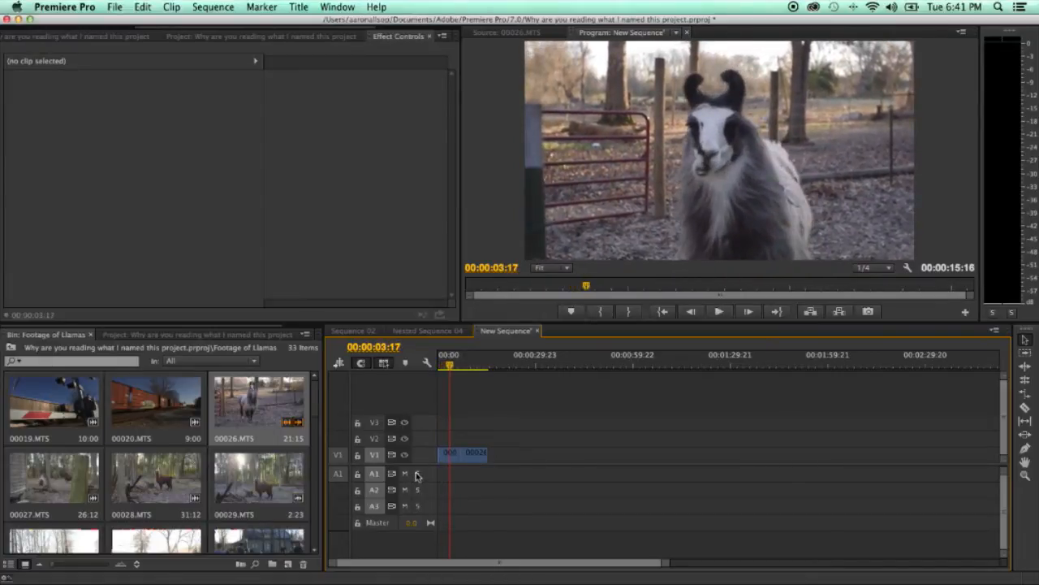
pyautogui.click(195, 334)
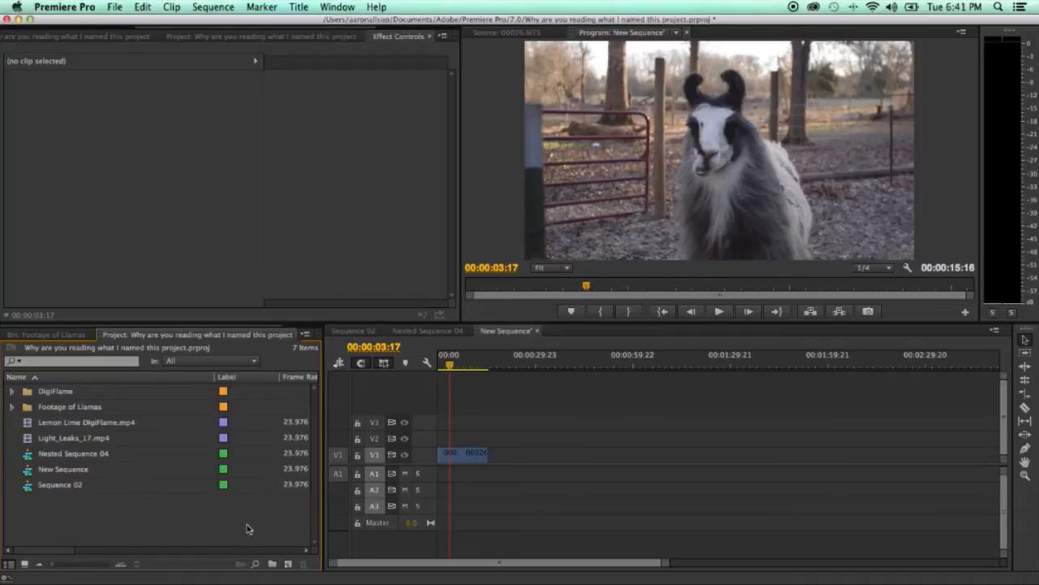
# Preview Light_Leaks_17.mp4 in the Source monitor and place it on V2 over the cut
pyautogui.doubleClick(74, 437)
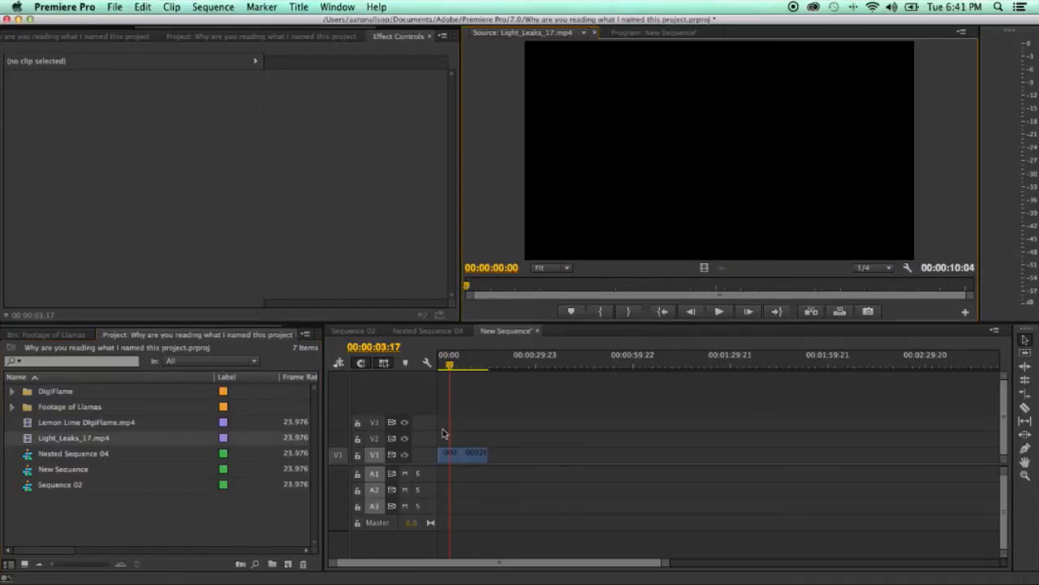
pyautogui.click(718, 311)
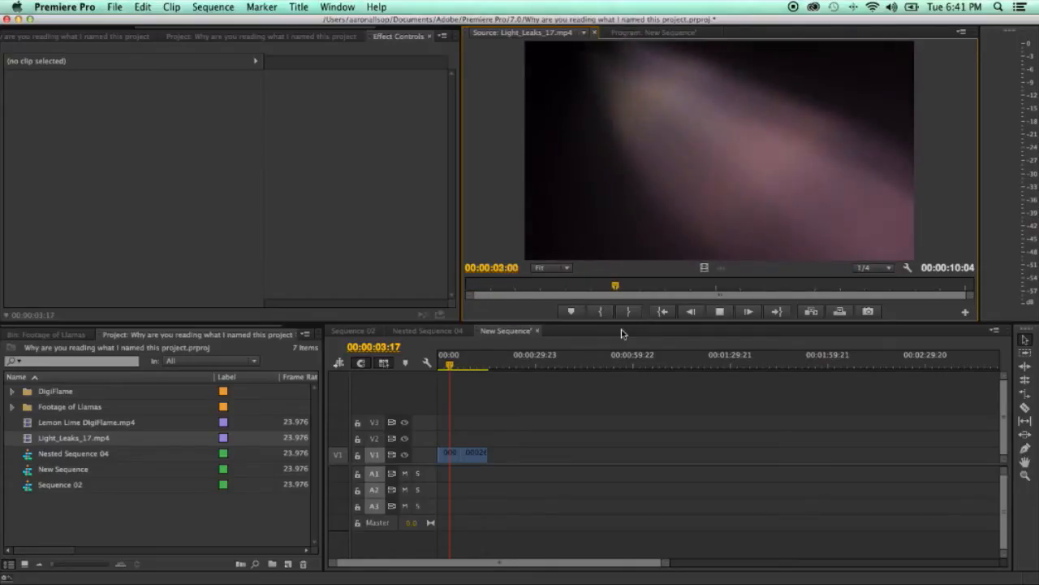
pyautogui.click(714, 285)
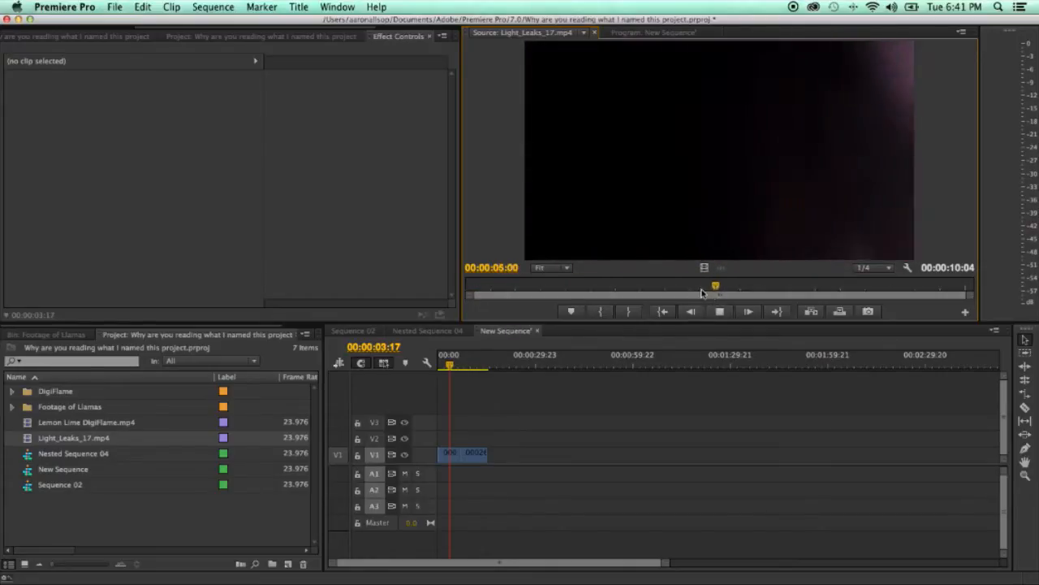
pyautogui.moveTo(714, 285); pyautogui.dragTo(815, 285)
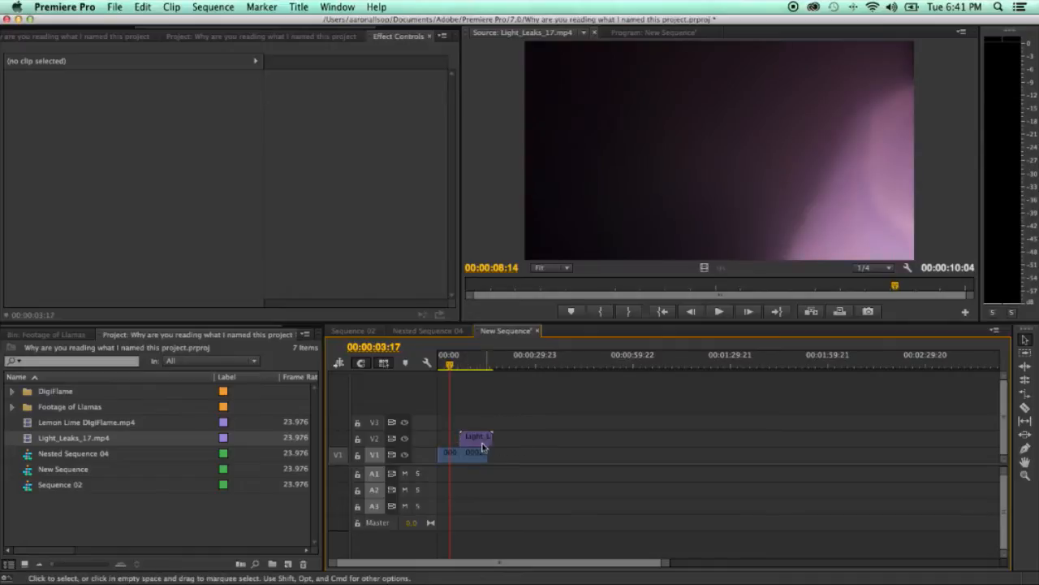
pyautogui.click(462, 453)
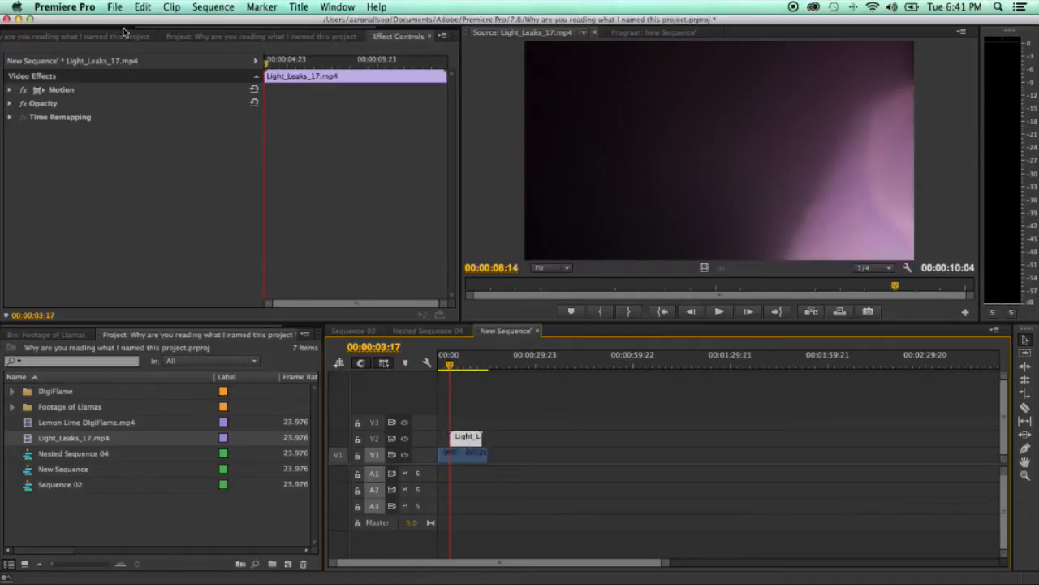
# Set the Light_Leaks_17 Opacity blend mode to Screen
pyautogui.click(174, 130)
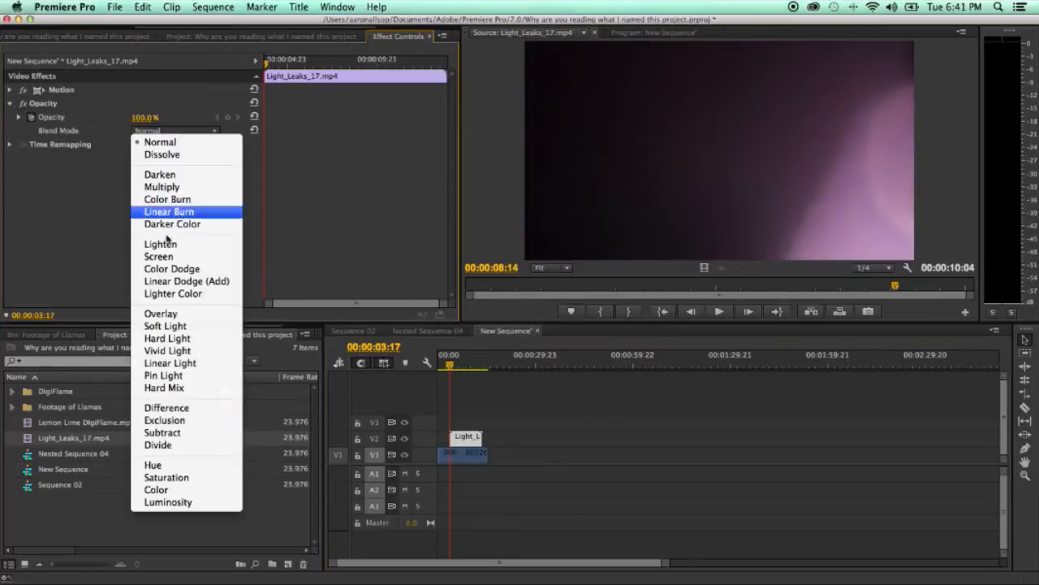
pyautogui.click(158, 255)
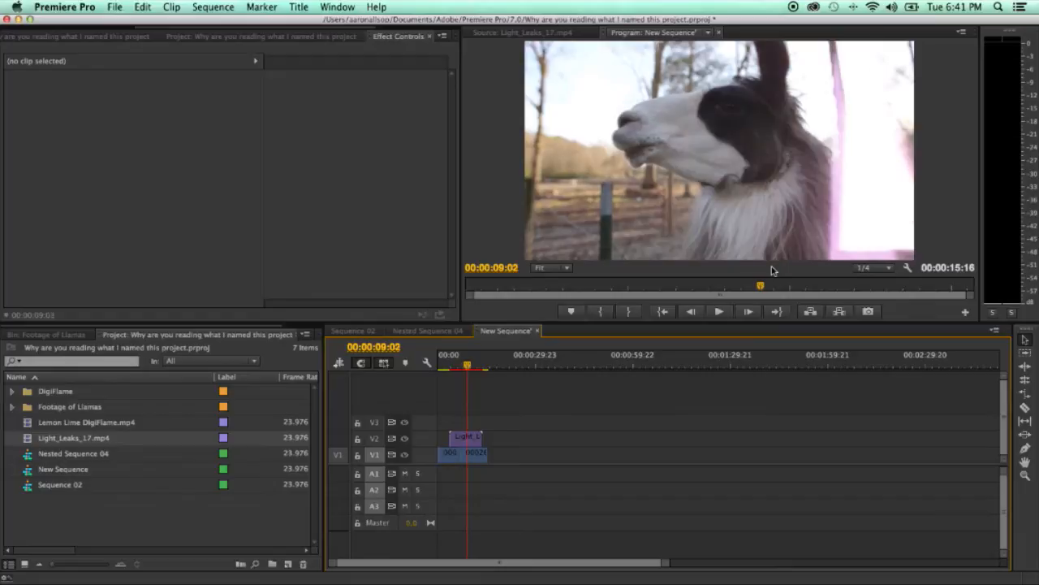
pyautogui.moveTo(538, 425)
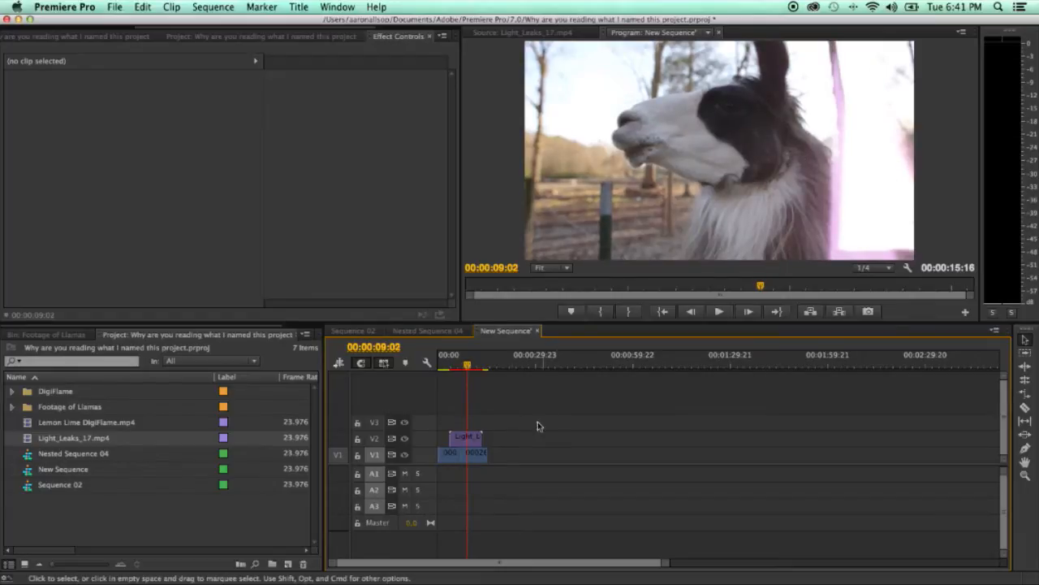
pyautogui.click(471, 453)
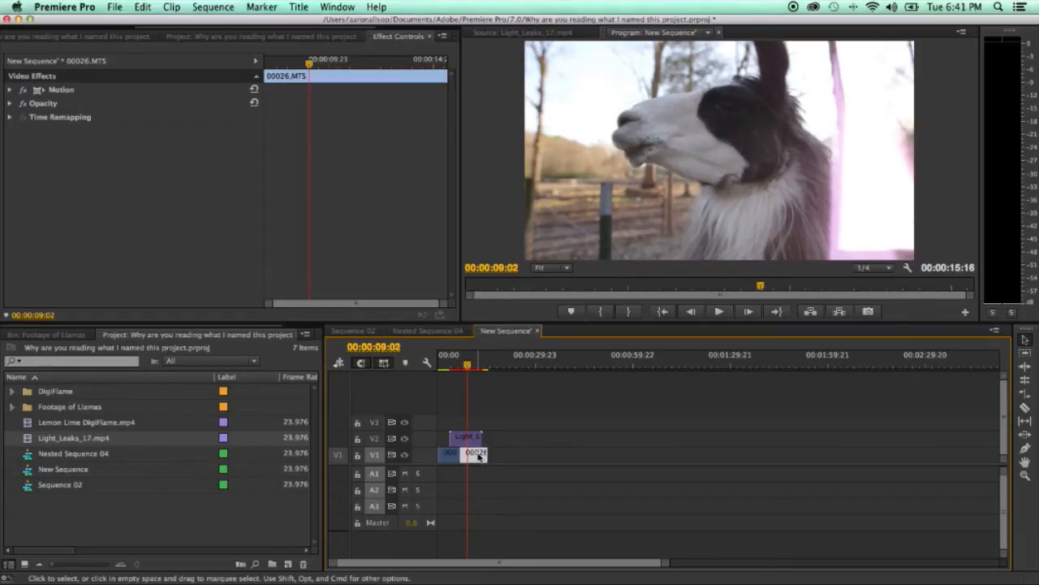
pyautogui.click(474, 452)
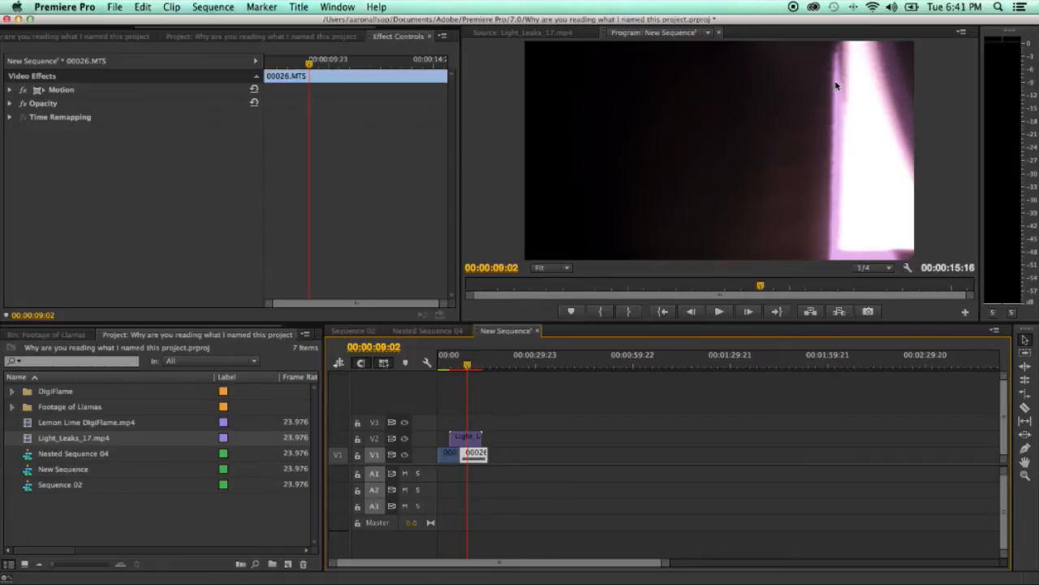
pyautogui.moveTo(375, 393)
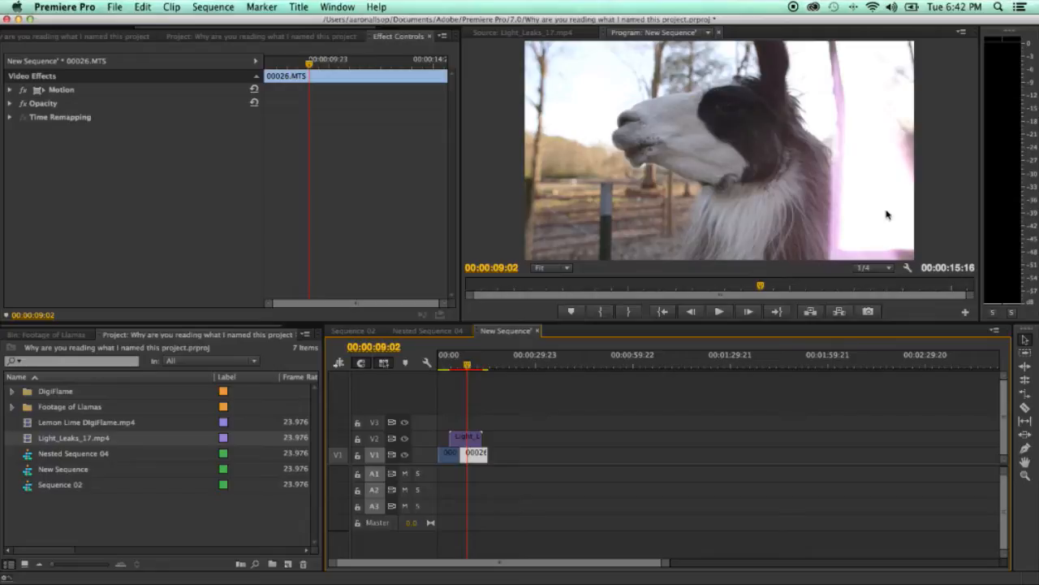
pyautogui.moveTo(899, 197)
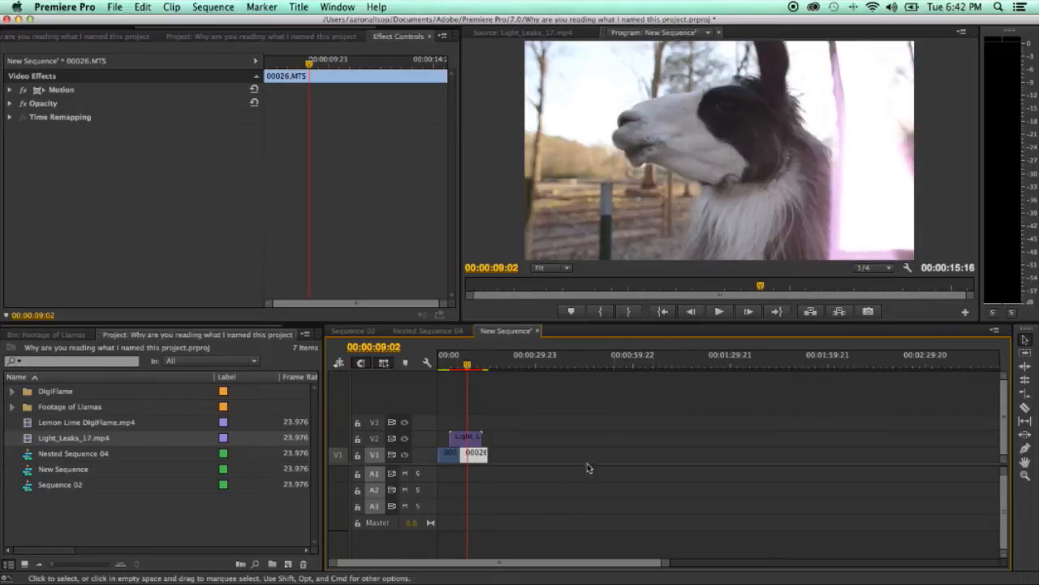
pyautogui.moveTo(491, 473)
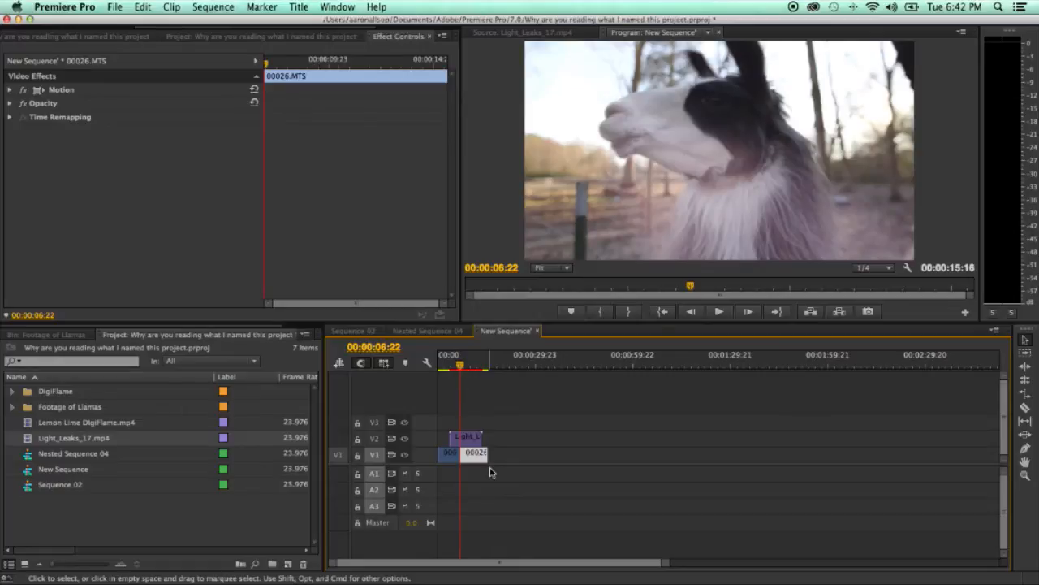
pyautogui.moveTo(487, 442)
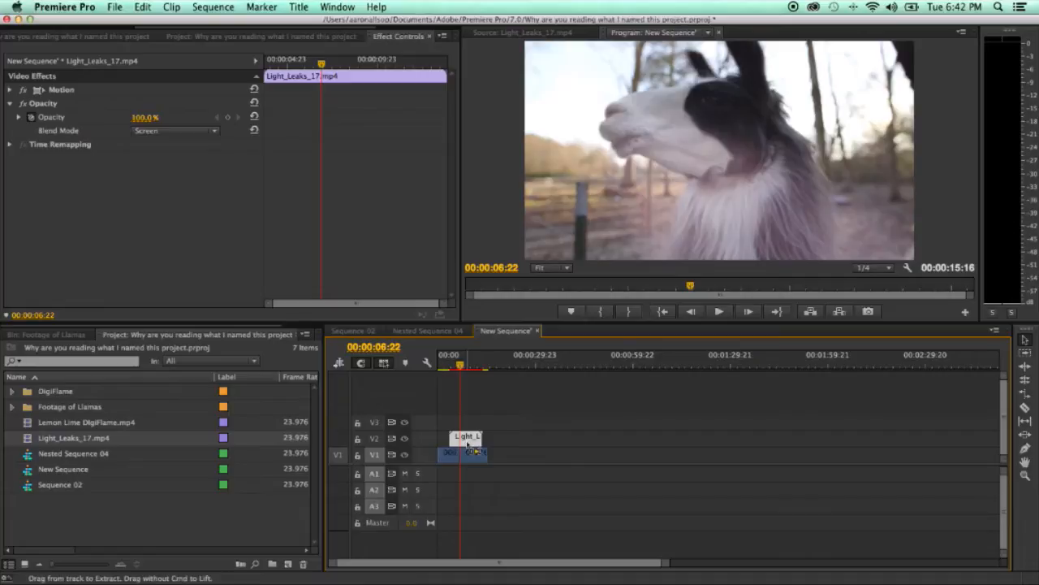
# Stretch Light_Leaks_17 on V2 across the edit point between the two 00026.MTS pieces
pyautogui.click(461, 363)
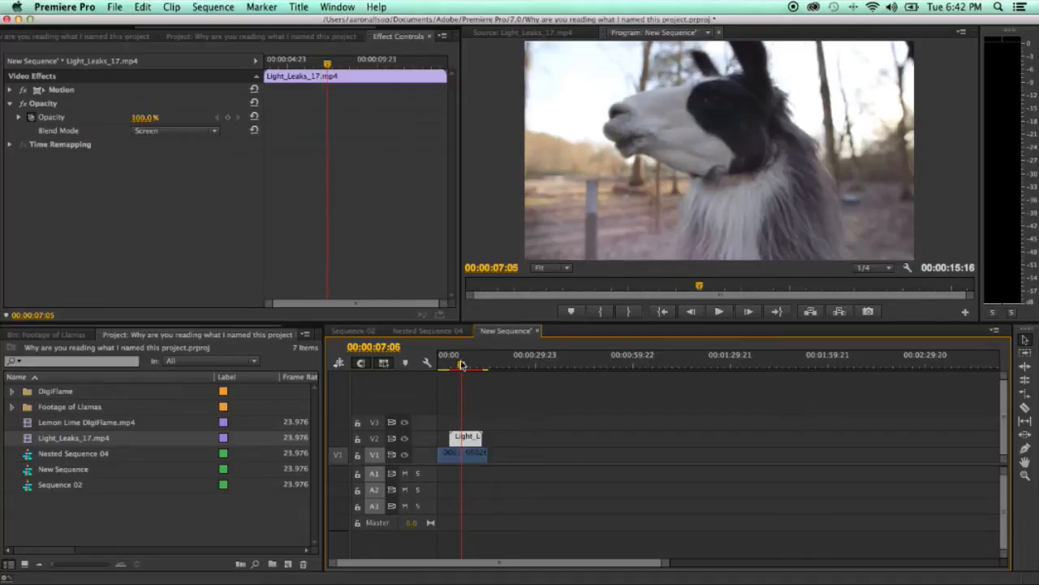
pyautogui.click(475, 452)
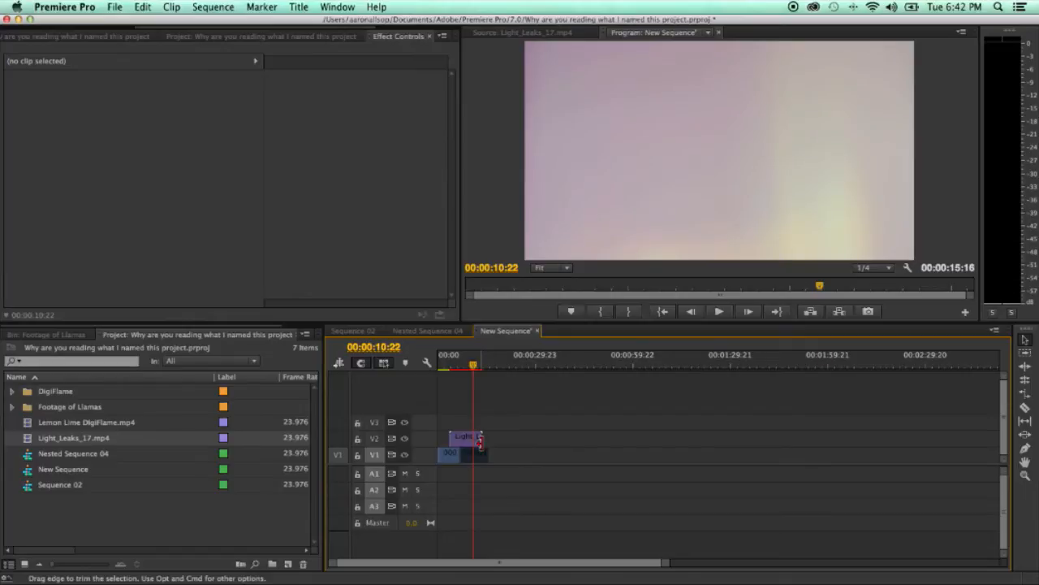
pyautogui.click(463, 436)
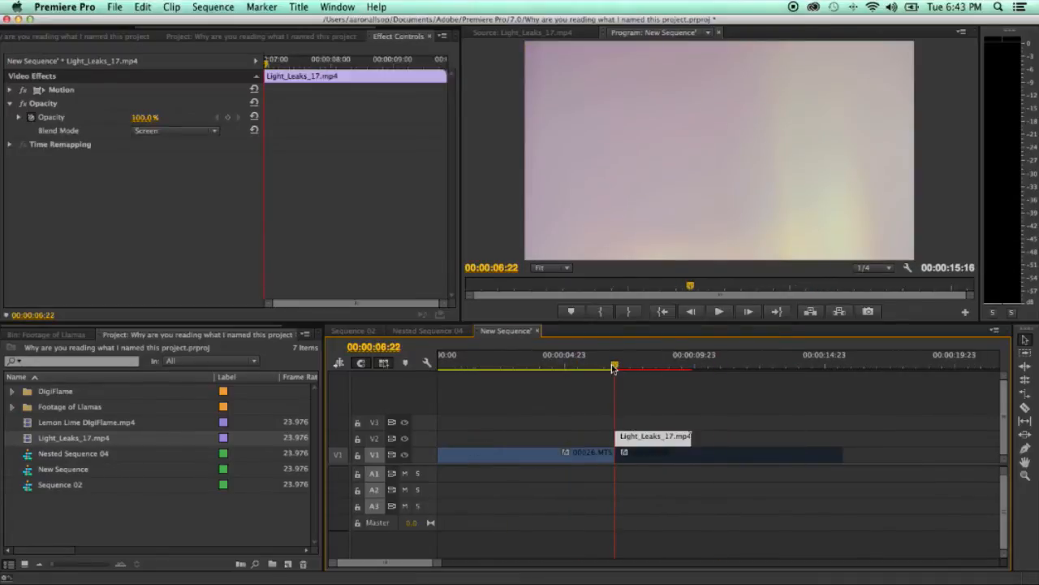
pyautogui.click(718, 311)
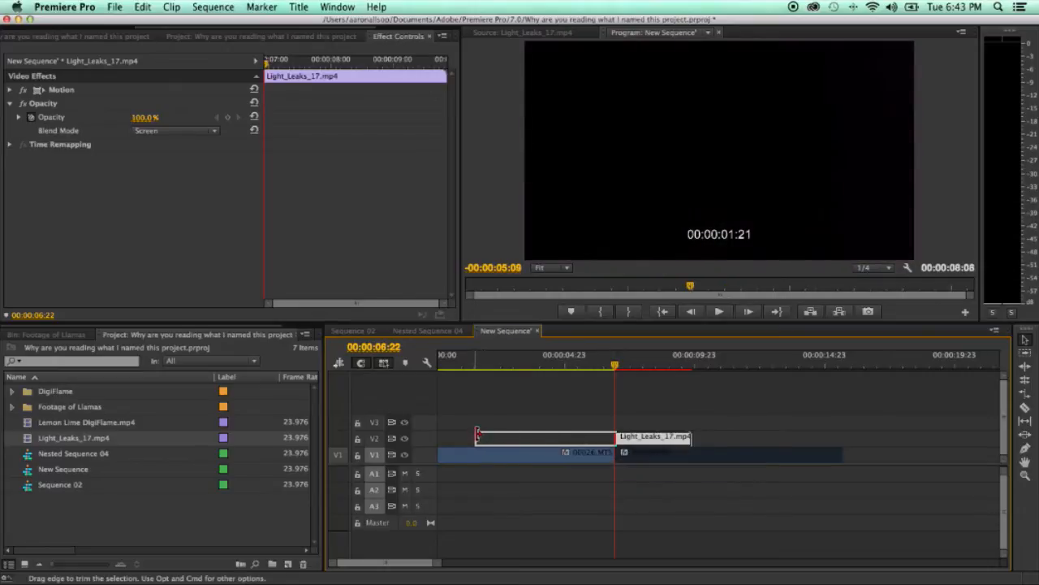
pyautogui.click(727, 452)
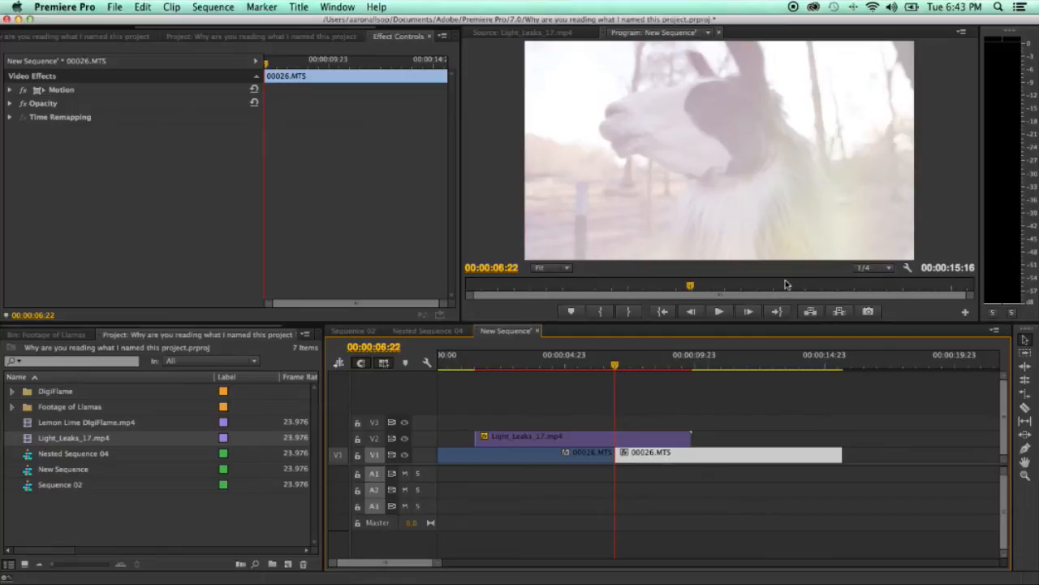
pyautogui.moveTo(174, 300)
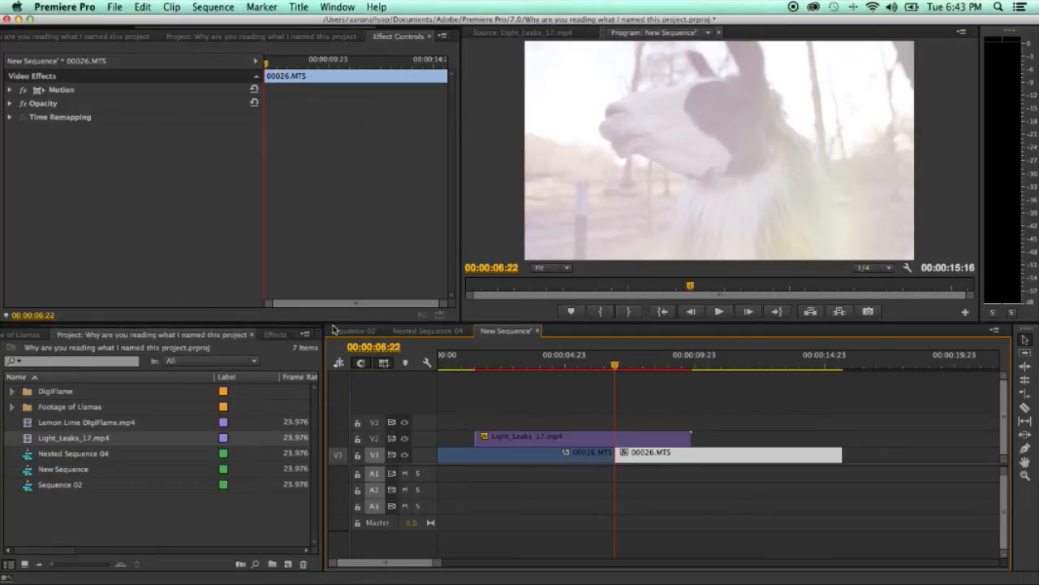
# Apply RGB Curves to Light_Leaks_17 and push its Master curve brighter
pyautogui.click(276, 334)
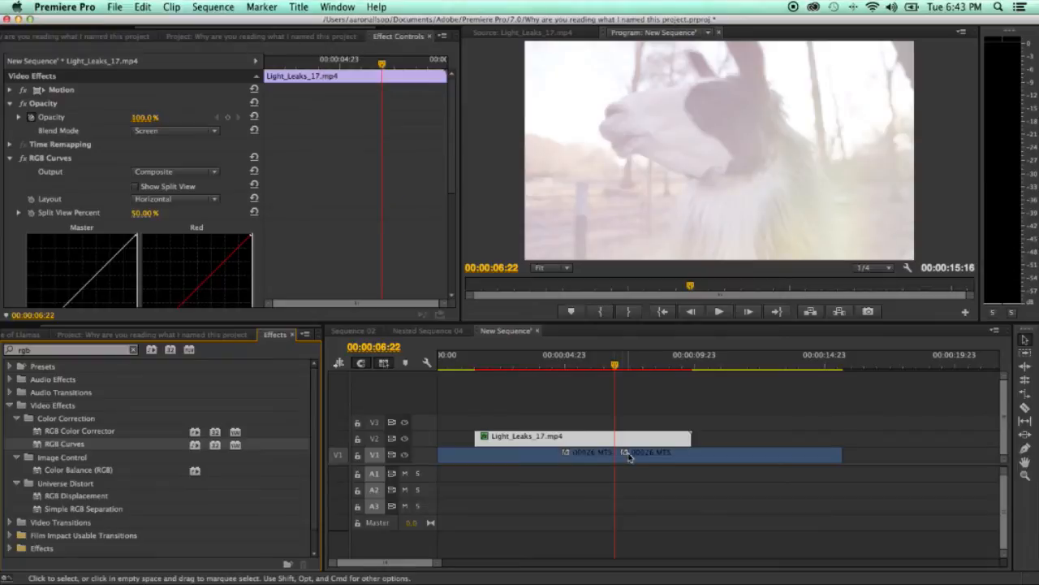
pyautogui.scroll(-3)
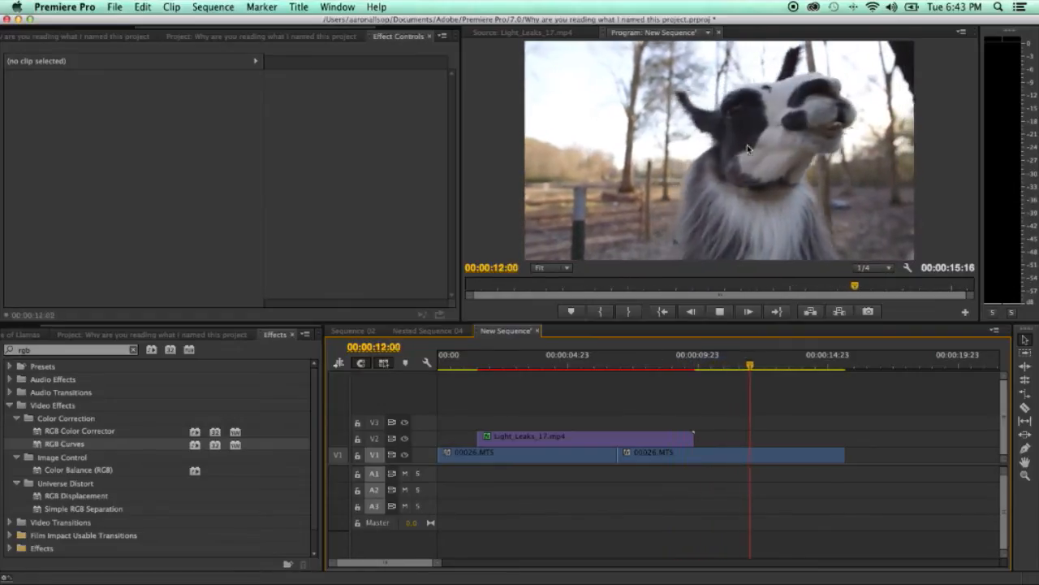
pyautogui.click(517, 365)
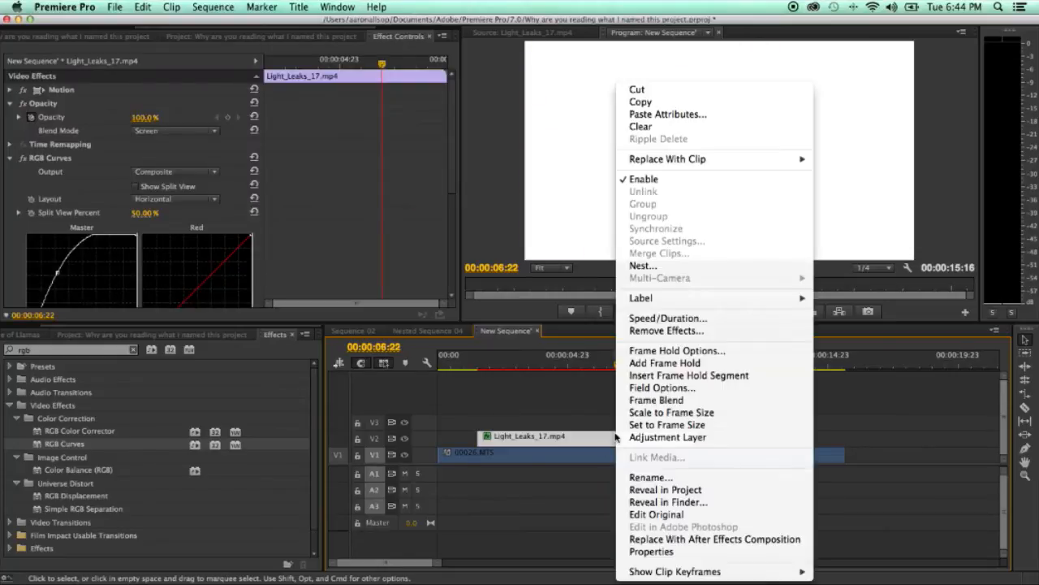
pyautogui.moveTo(667, 317)
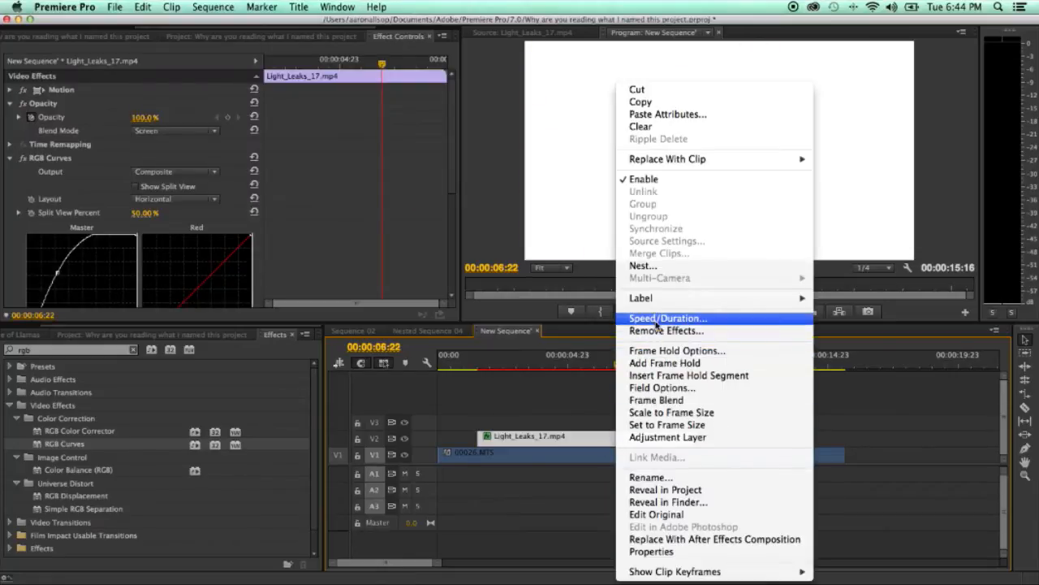
# Set Light_Leaks_17 to 200% speed, center it over the cut, and play back
pyautogui.click(668, 318)
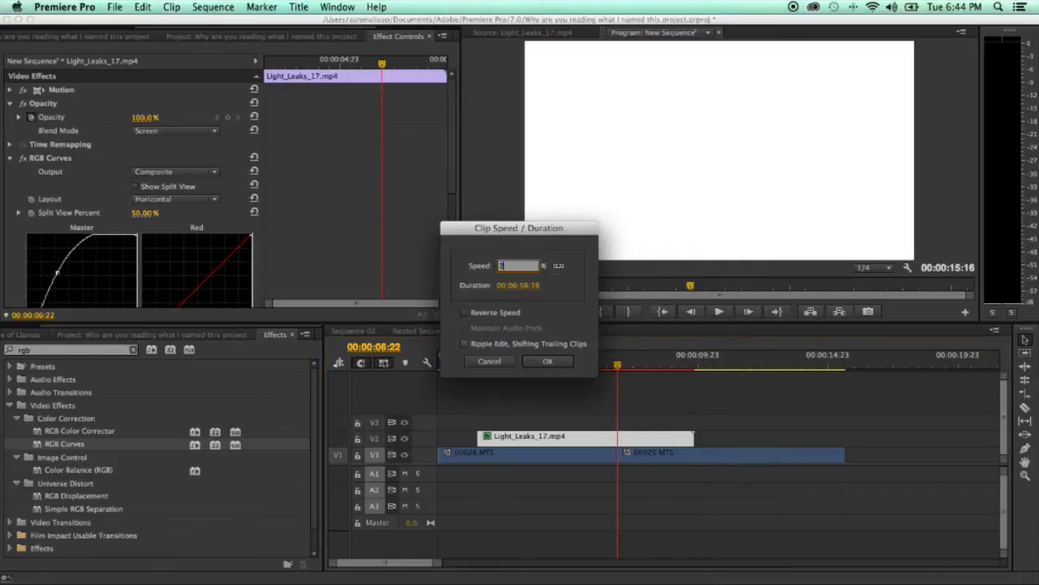
pyautogui.click(547, 361)
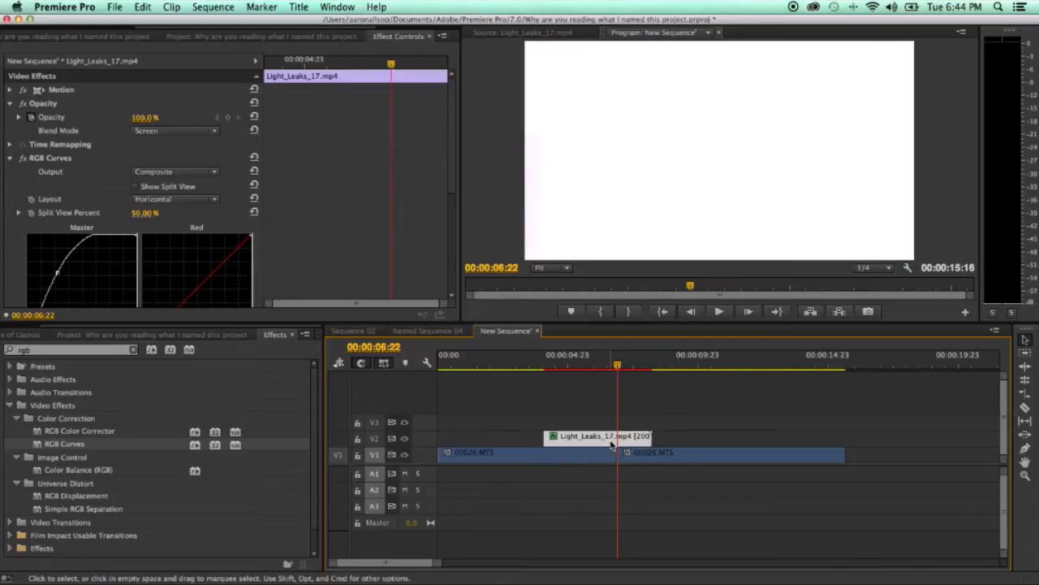
pyautogui.moveTo(617, 436)
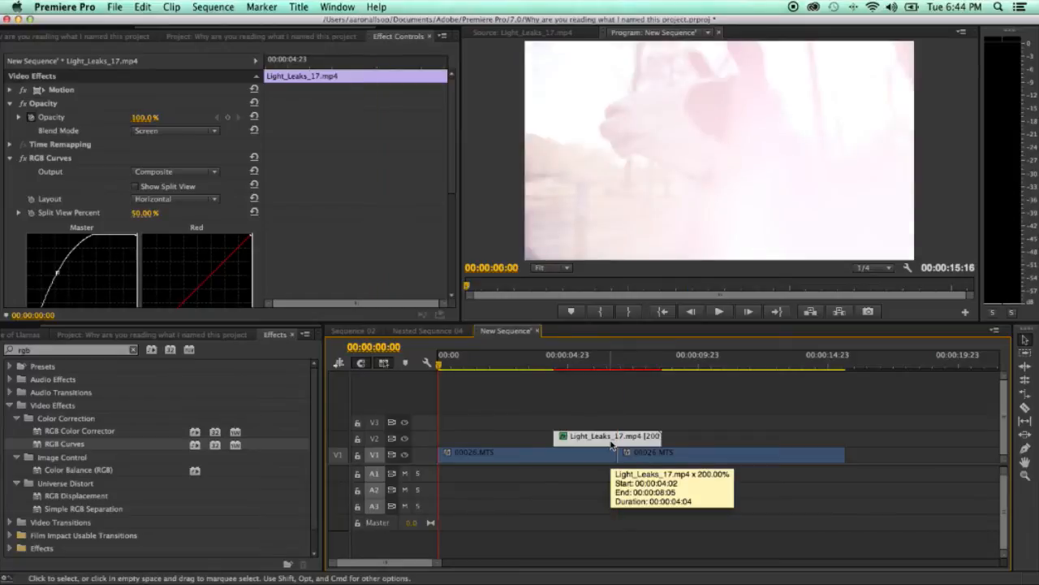
pyautogui.click(617, 354)
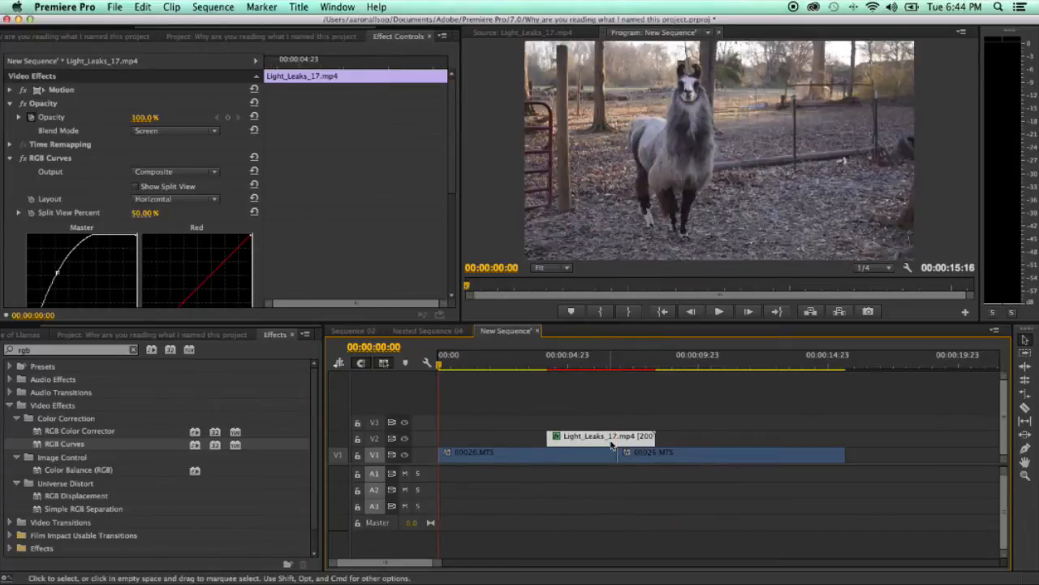
pyautogui.click(718, 311)
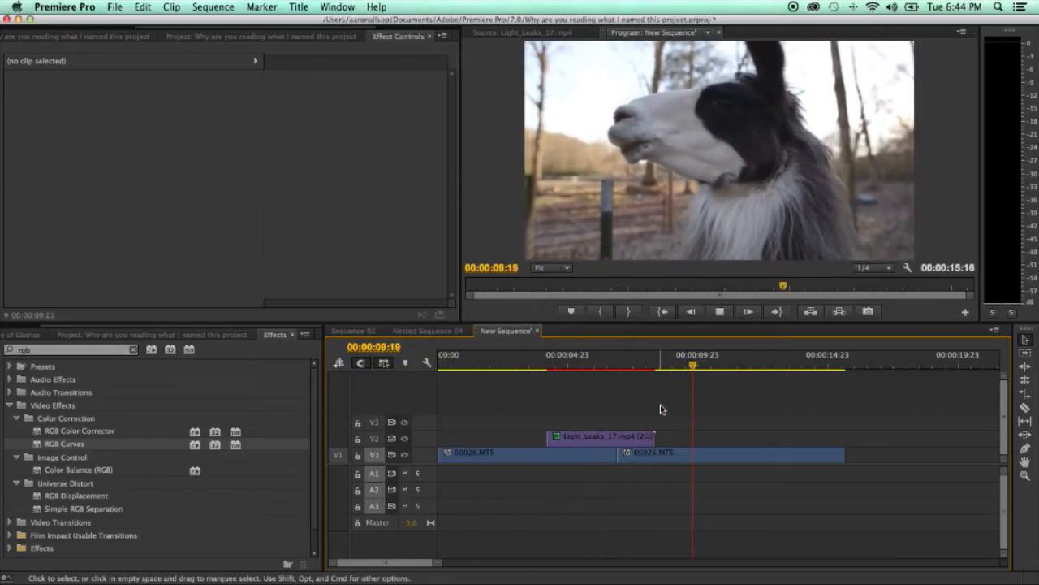
# Reshape the overlay's red, green and blue curves for a magenta-purple tint, then play back
pyautogui.click(615, 365)
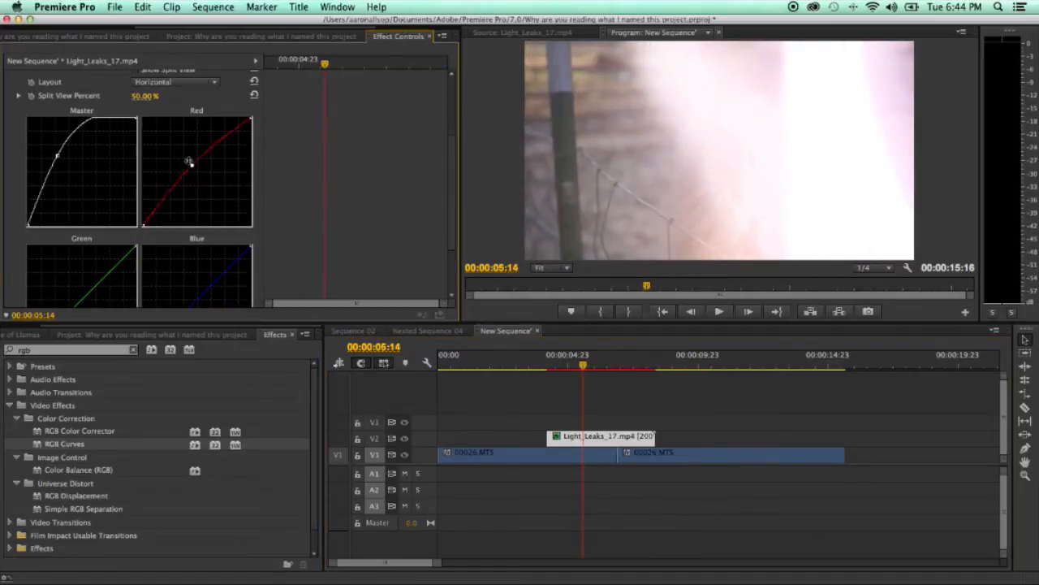
pyautogui.moveTo(190, 163); pyautogui.dragTo(185, 155)
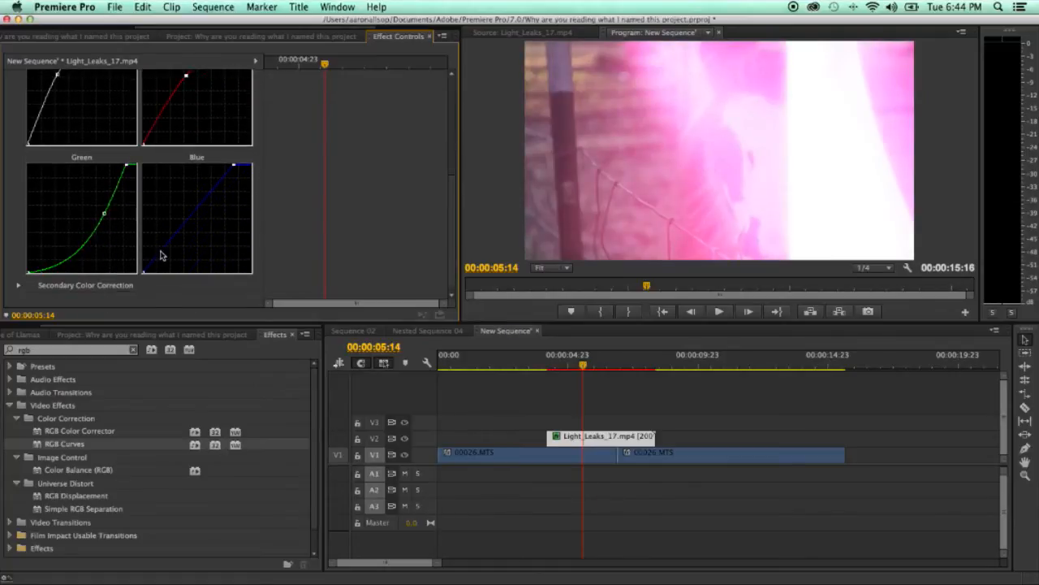
pyautogui.moveTo(142, 268); pyautogui.dragTo(146, 256)
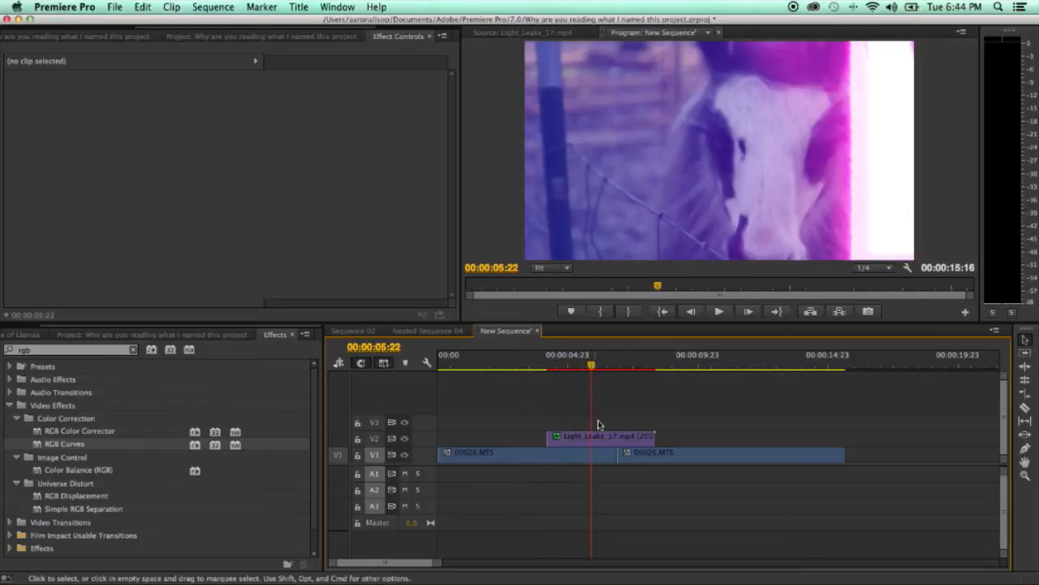
pyautogui.click(719, 311)
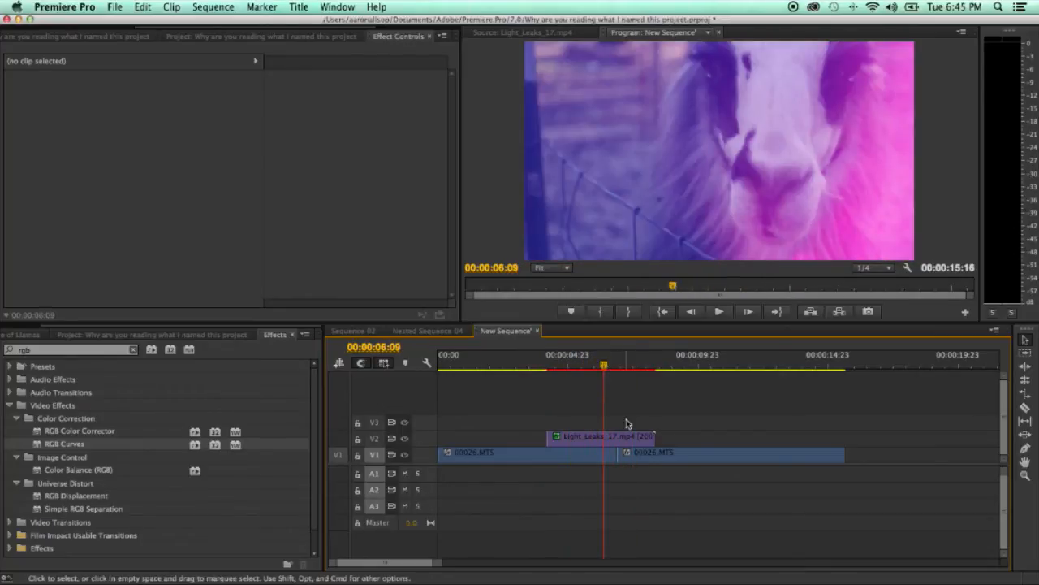
pyautogui.click(605, 436)
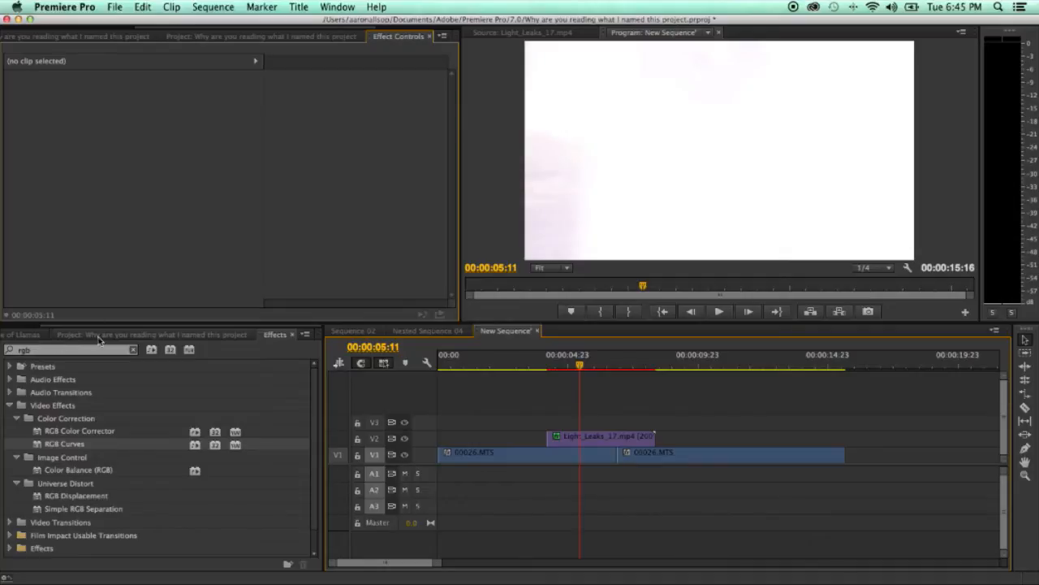
# Preview Blood and Grassy Beach DigiFlame clips, then place Grassy Beach on V3 at 200% speed
pyautogui.click(150, 333)
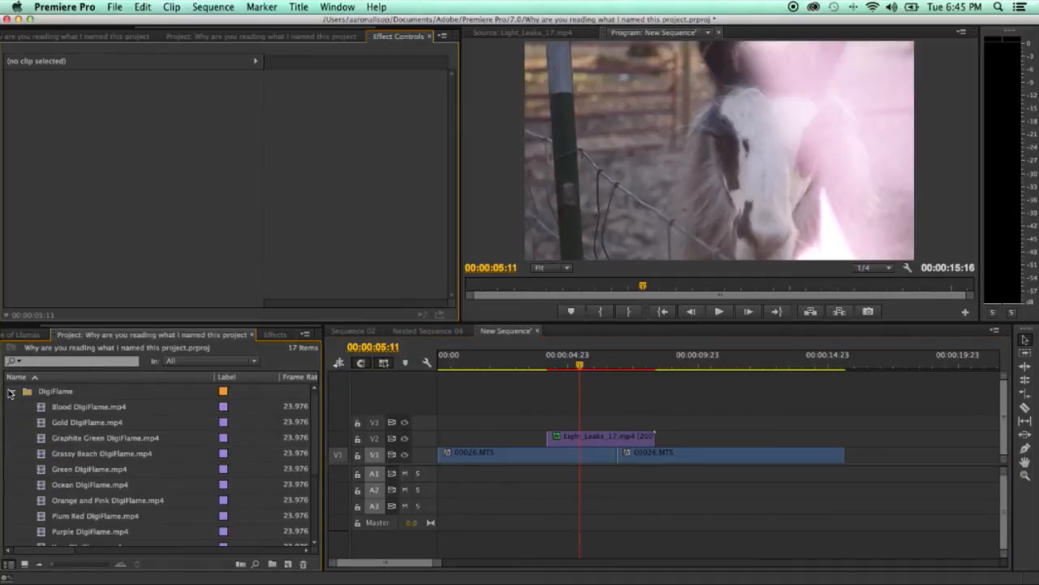
pyautogui.doubleClick(89, 406)
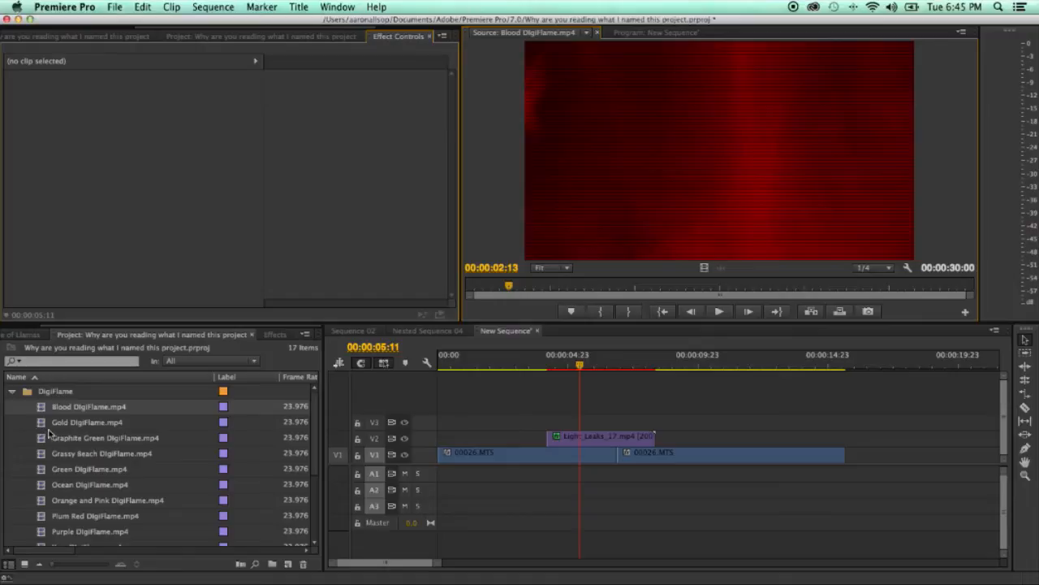
pyautogui.doubleClick(102, 454)
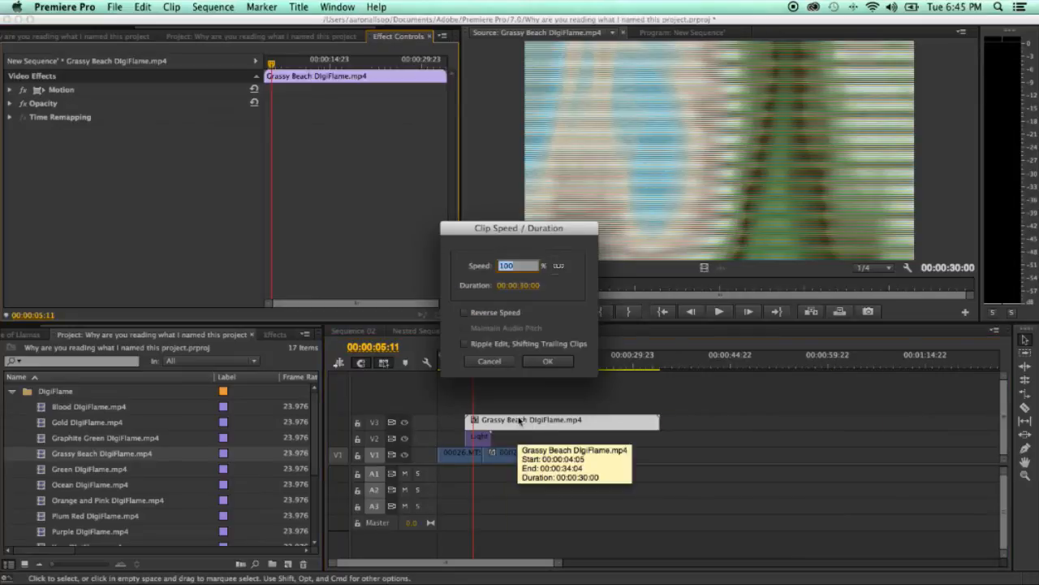
pyautogui.click(547, 361)
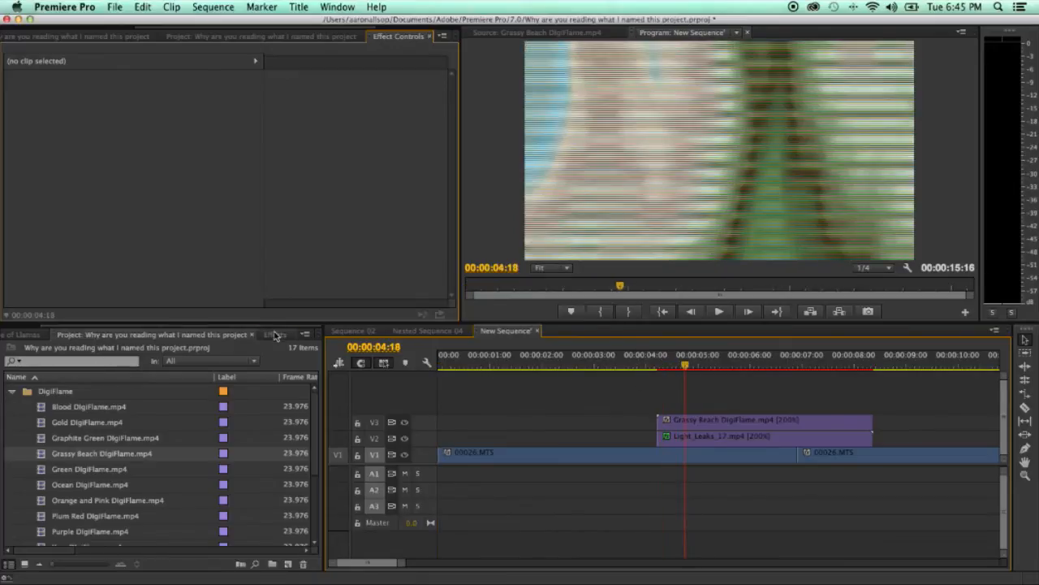
# Give Grassy Beach DigiFlame a Gaussian Blur with Blurriness 159.0 and play back
pyautogui.click(275, 334)
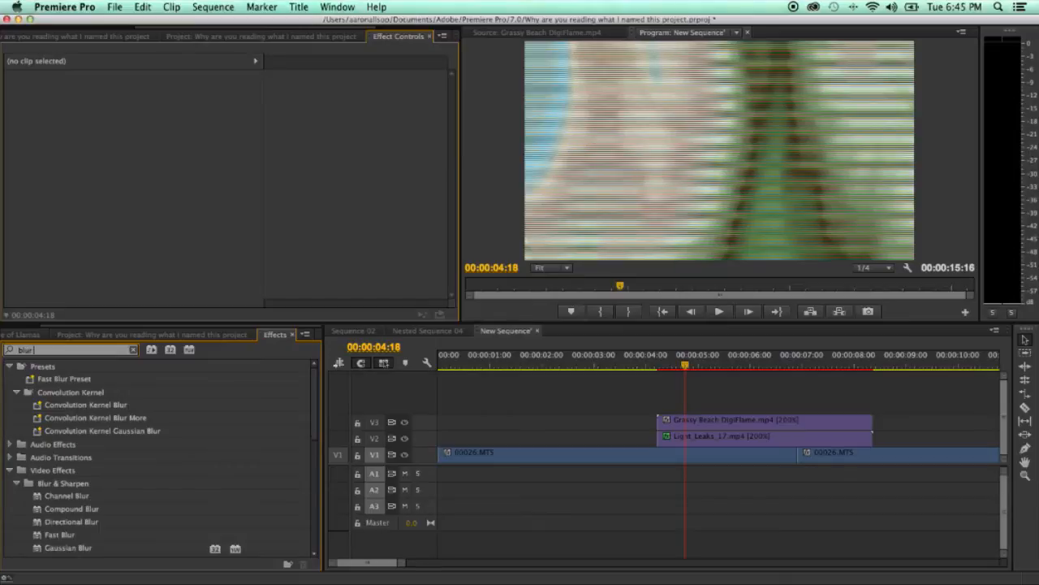
pyautogui.moveTo(90, 474)
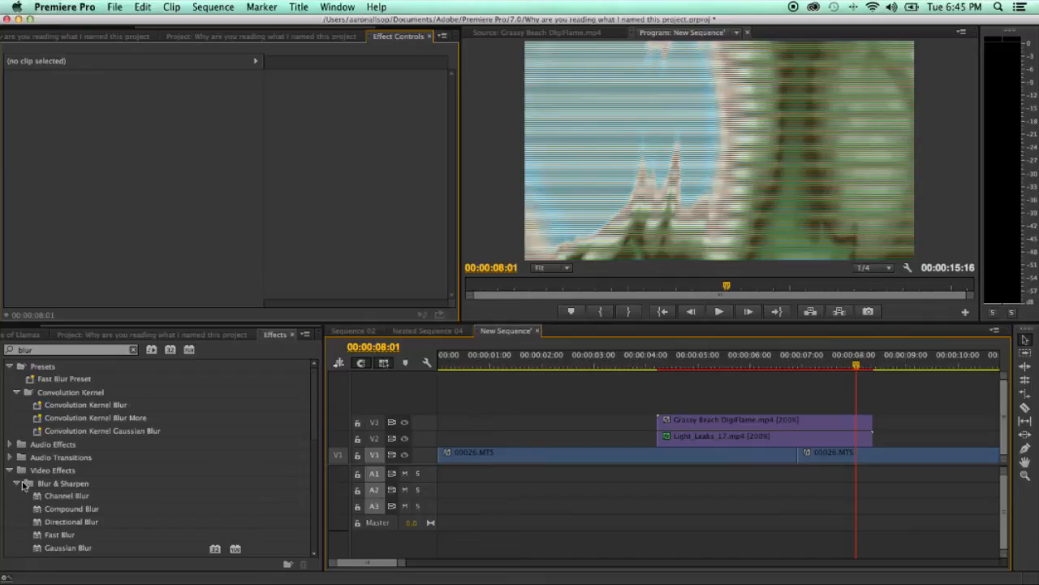
pyautogui.scroll(-3)
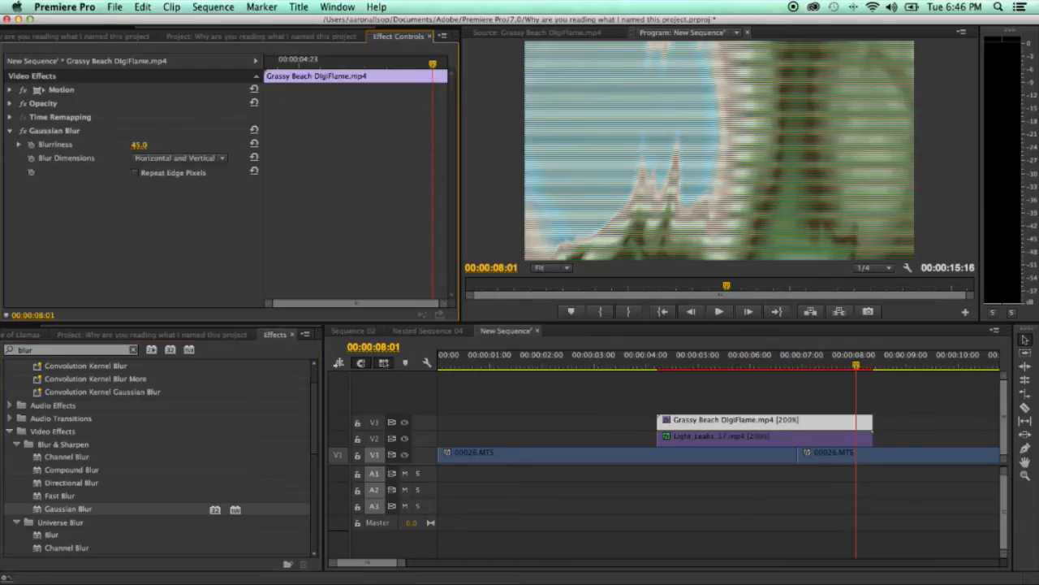
pyautogui.moveTo(139, 145); pyautogui.dragTo(138, 145)
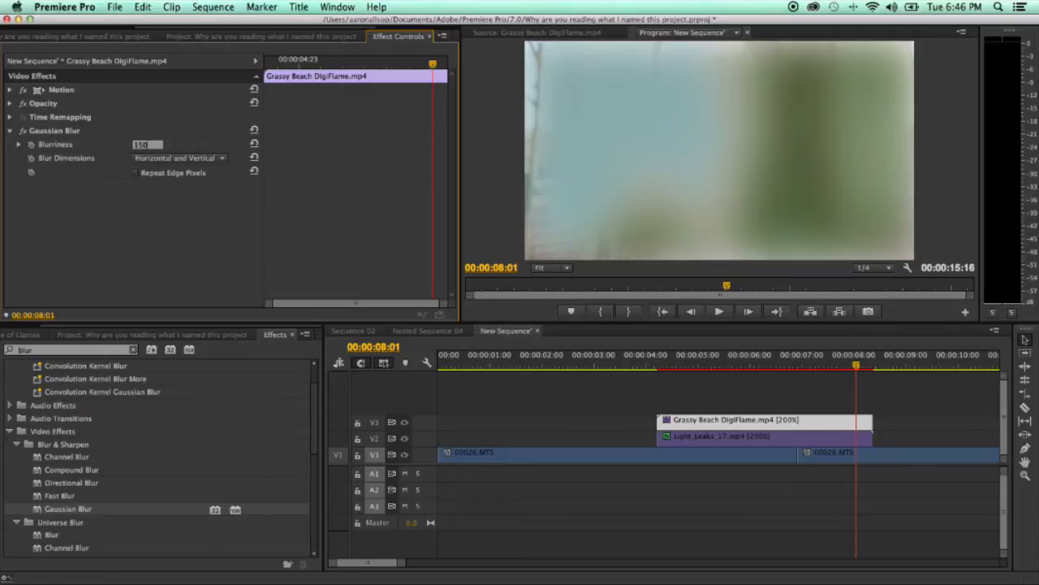
pyautogui.write('159.0')
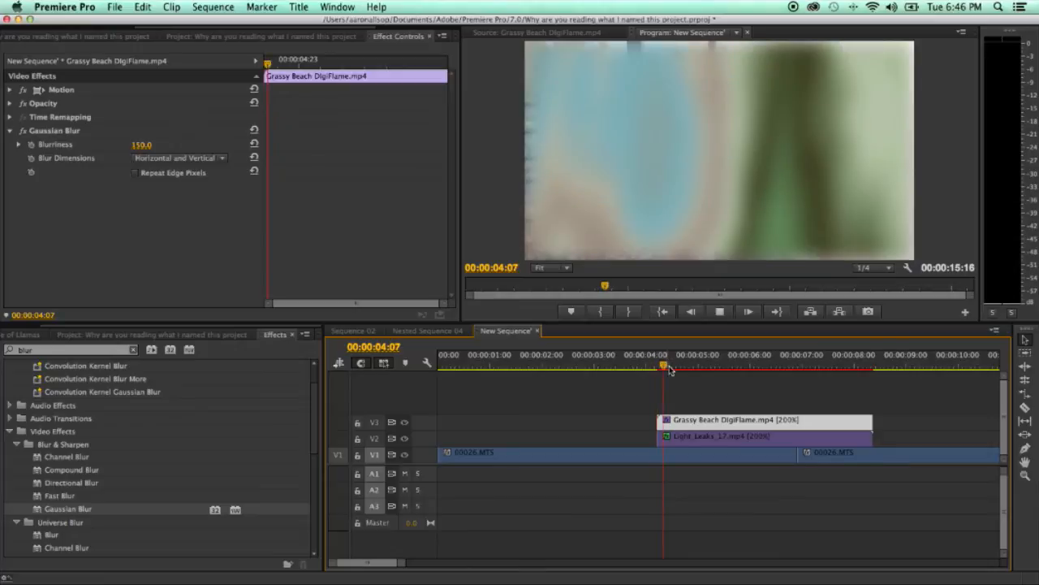
pyautogui.click(770, 365)
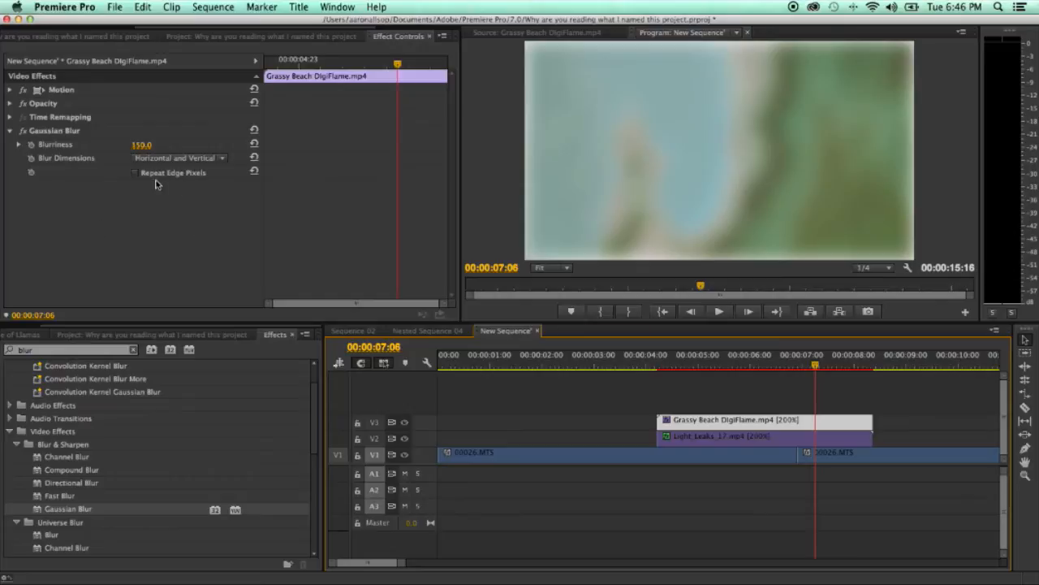
pyautogui.moveTo(129, 178)
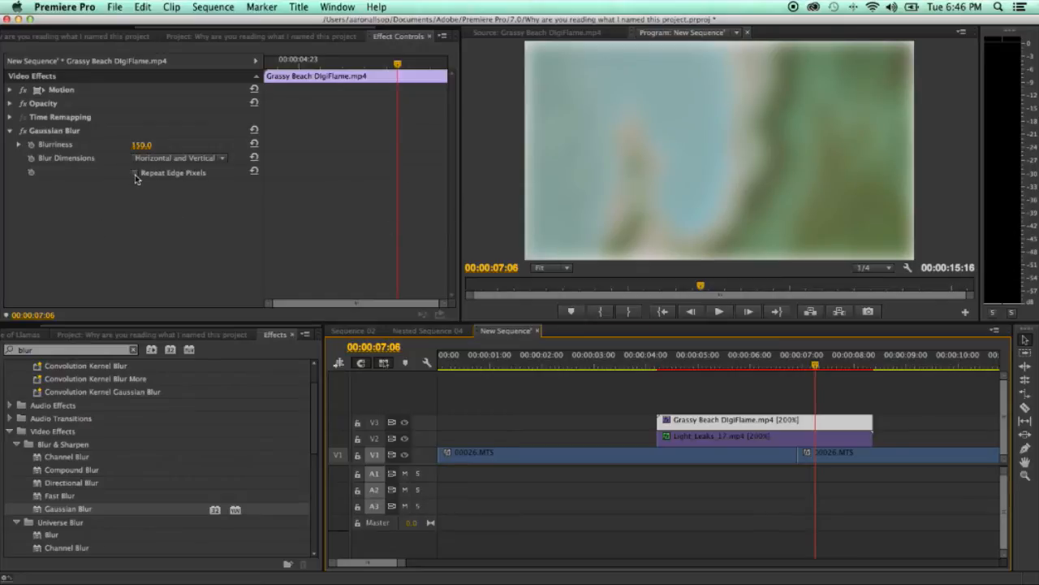
pyautogui.click(135, 172)
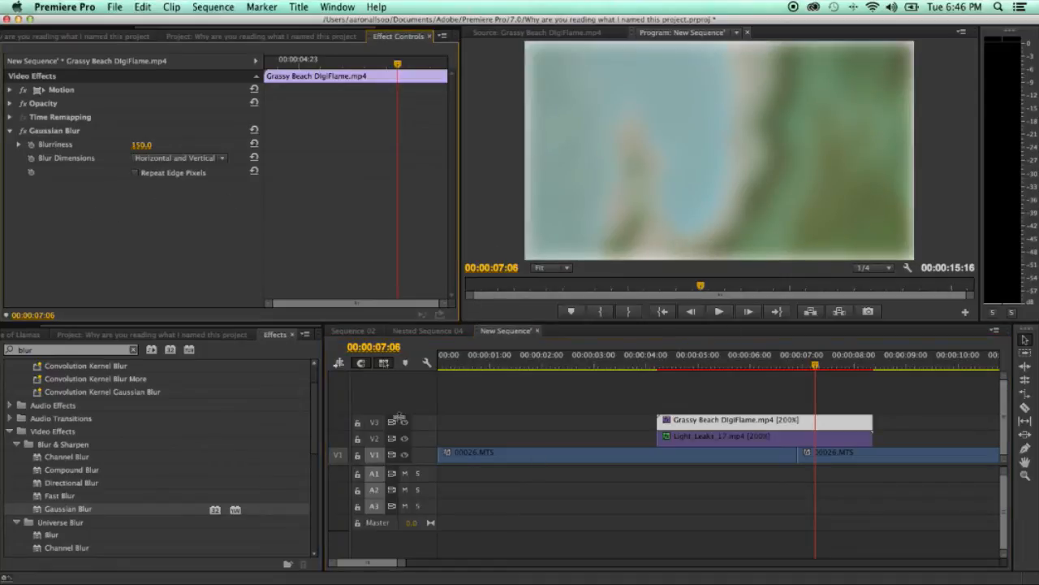
pyautogui.click(718, 436)
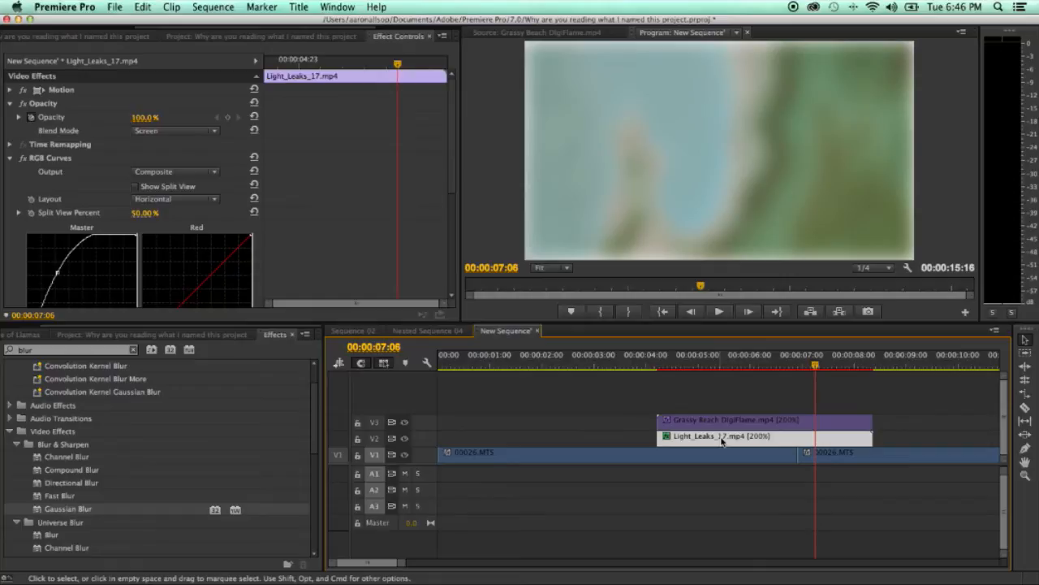
pyautogui.click(722, 436)
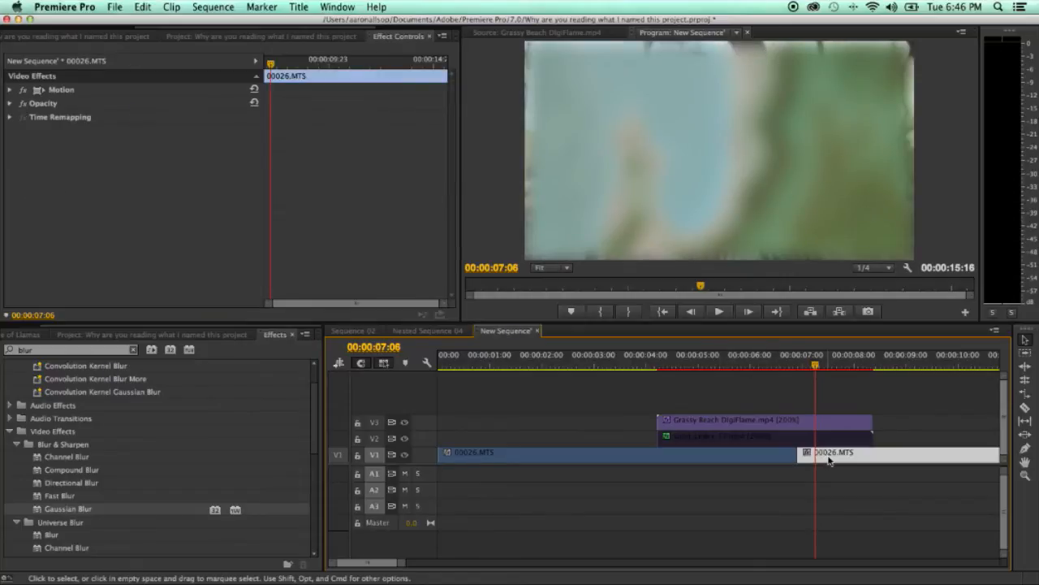
pyautogui.click(736, 420)
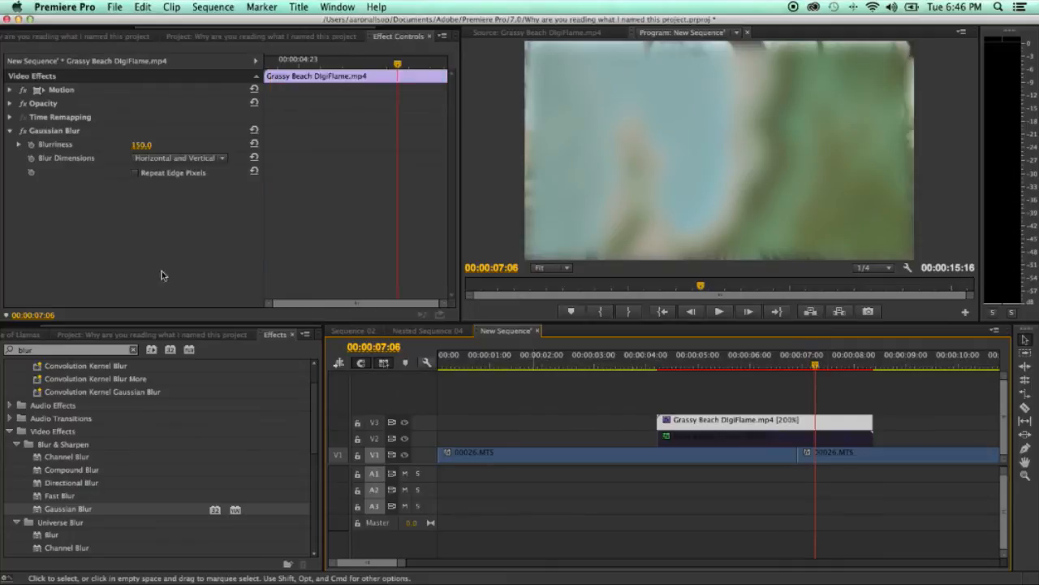
pyautogui.click(135, 172)
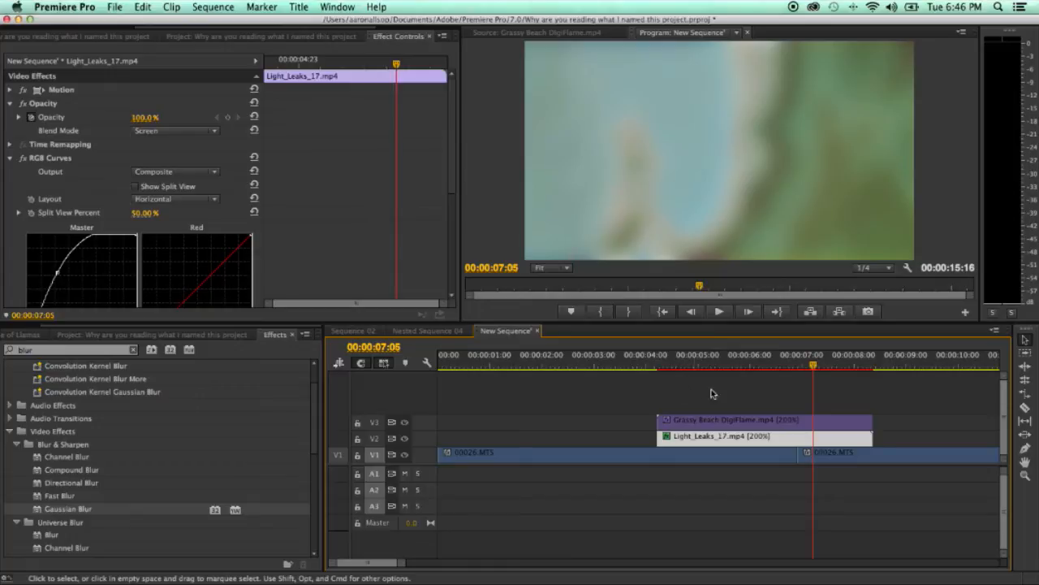
# Preview the flame transition and set the Grassy Beach DigiFlame clip's blend mode to Overlay
pyautogui.click(656, 355)
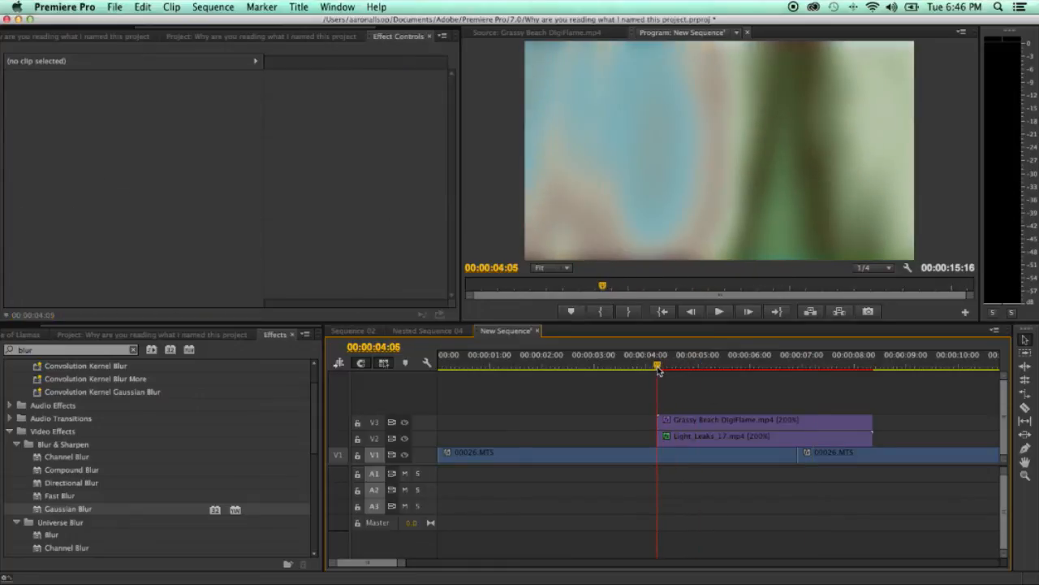
pyautogui.click(734, 419)
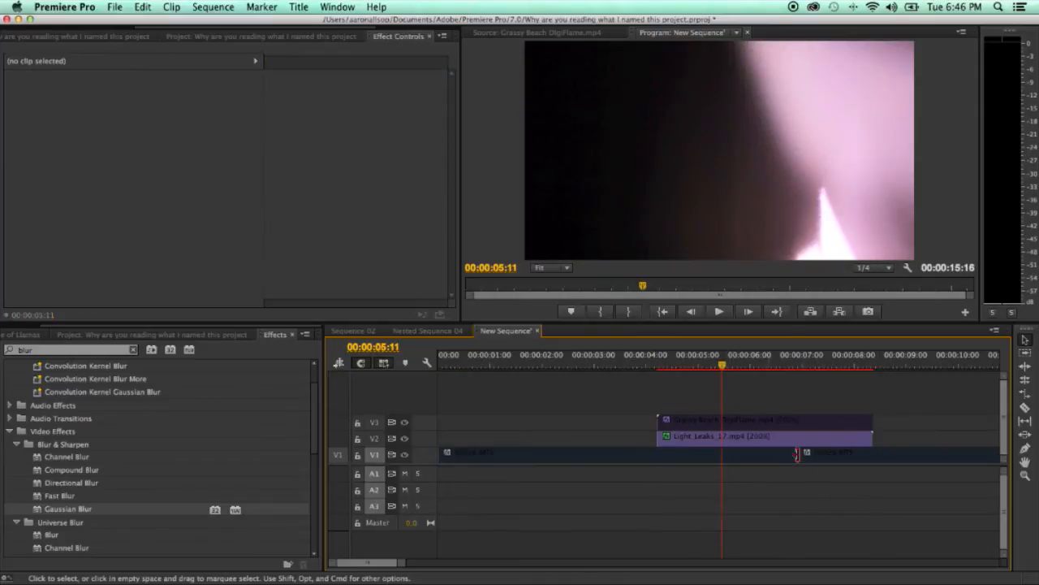
pyautogui.click(763, 436)
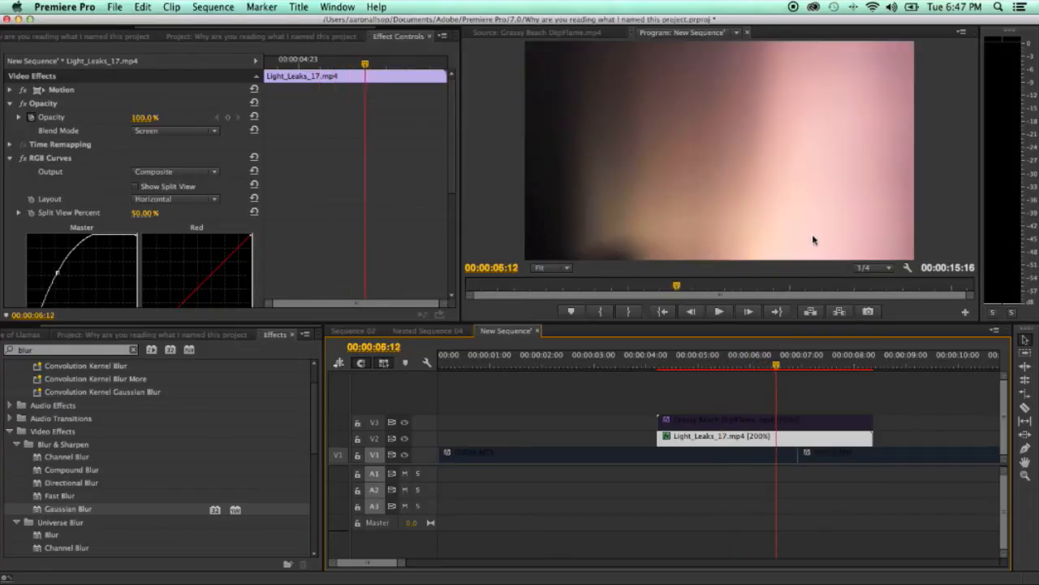
pyautogui.moveTo(670, 199)
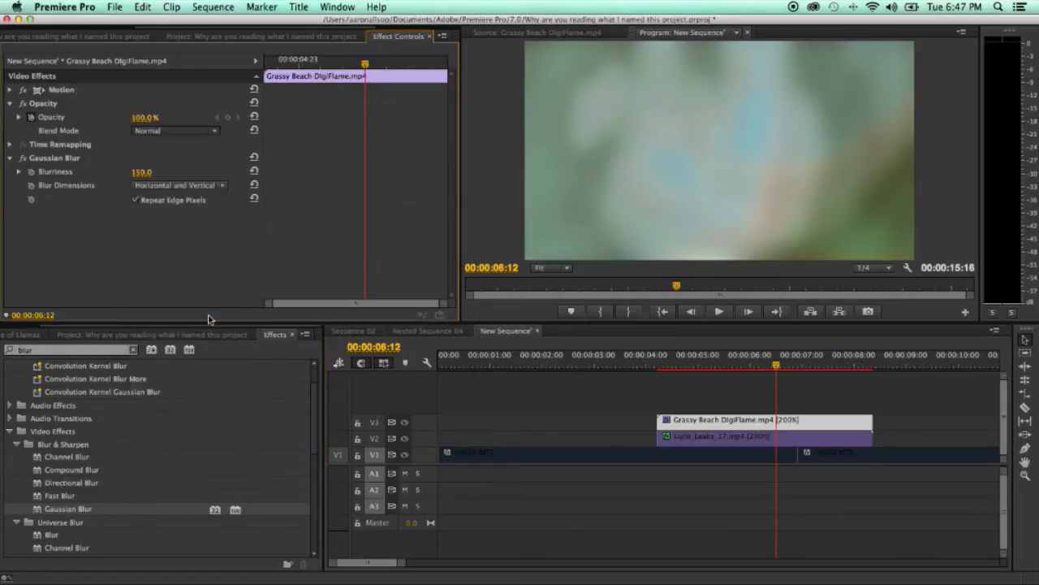
pyautogui.click(650, 365)
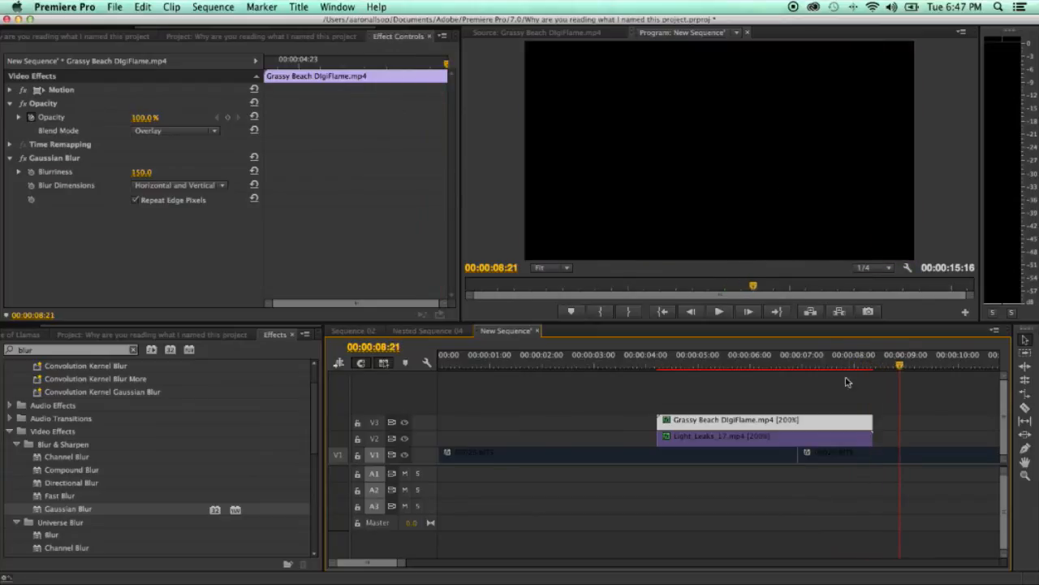
pyautogui.click(751, 364)
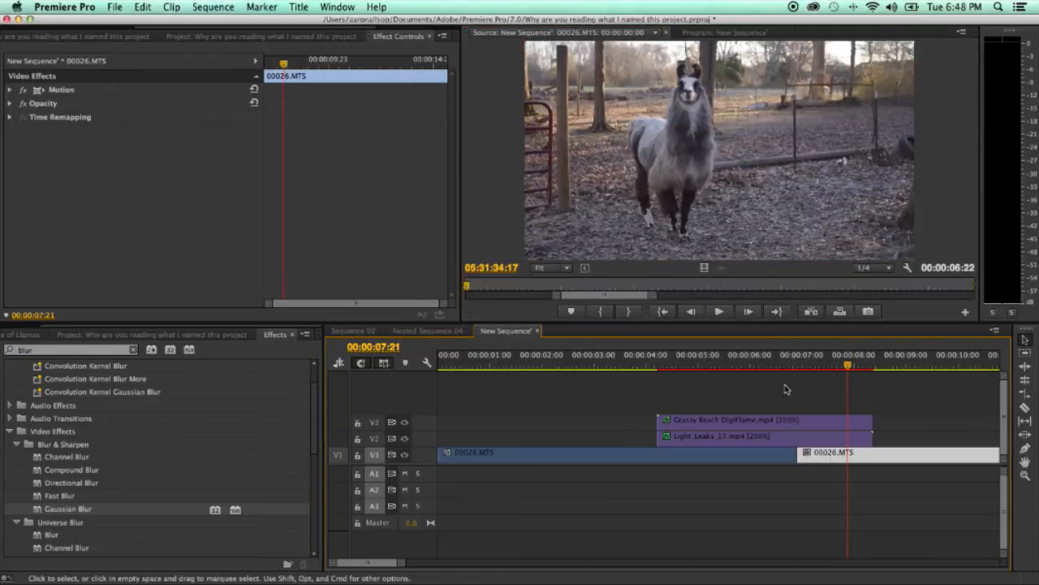
pyautogui.click(763, 419)
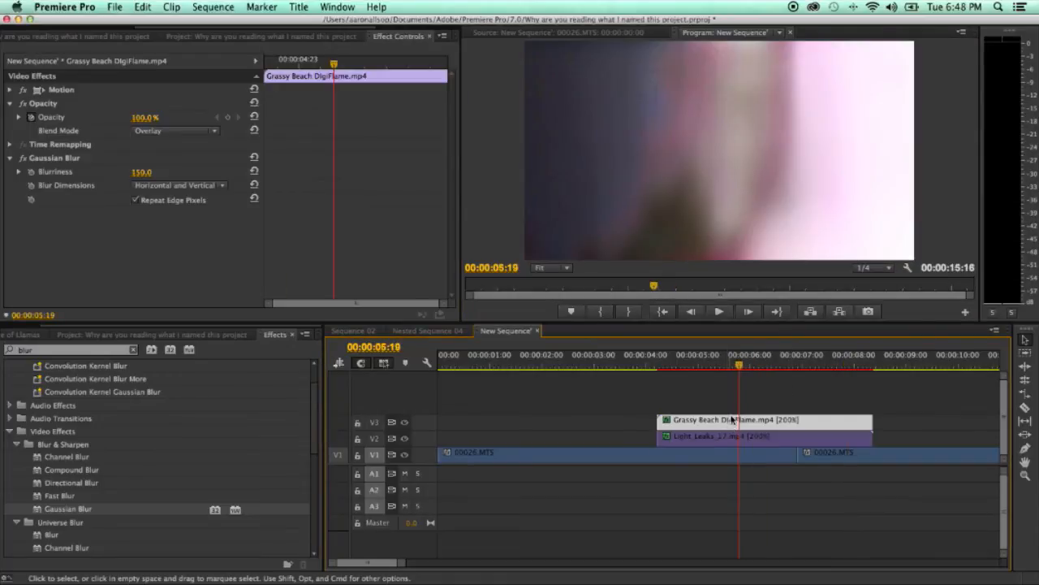
pyautogui.click(723, 436)
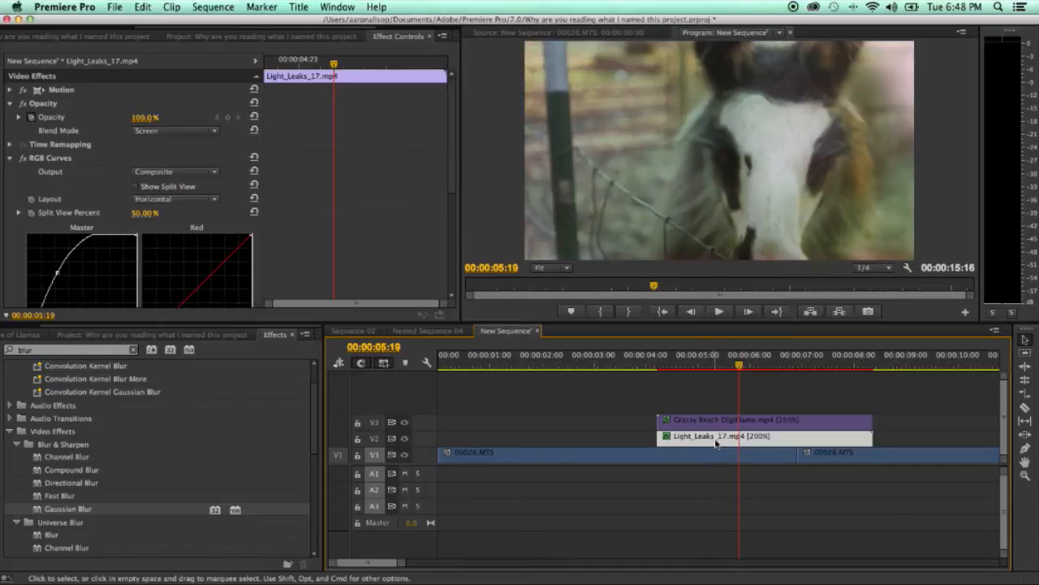
pyautogui.click(617, 452)
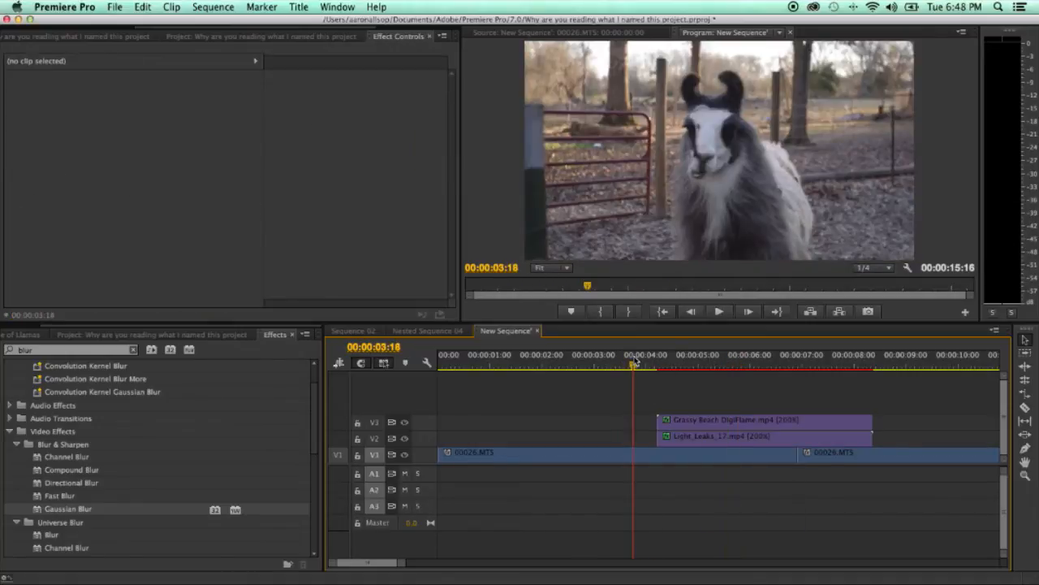
pyautogui.click(718, 311)
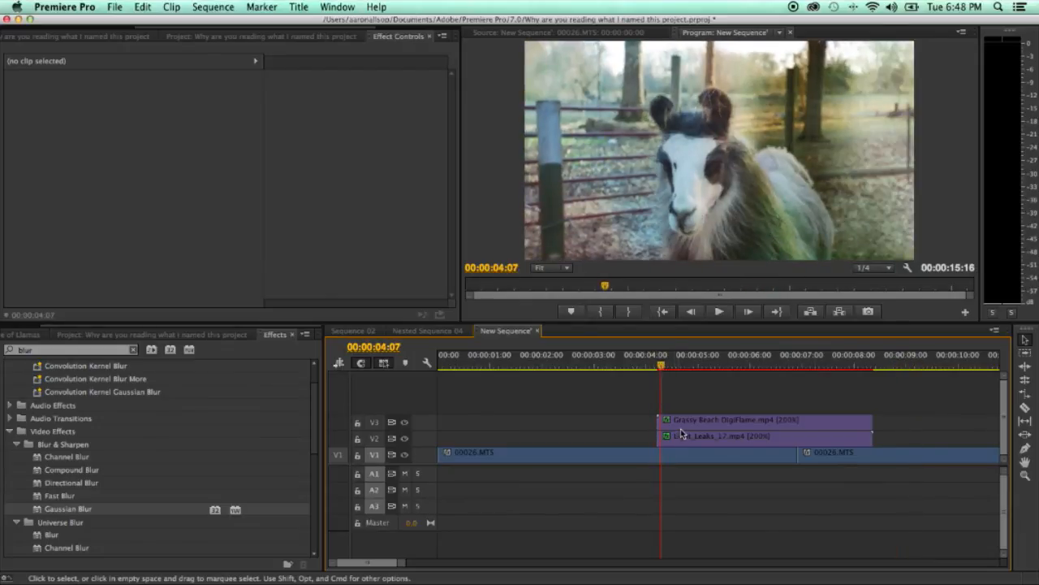
pyautogui.click(568, 452)
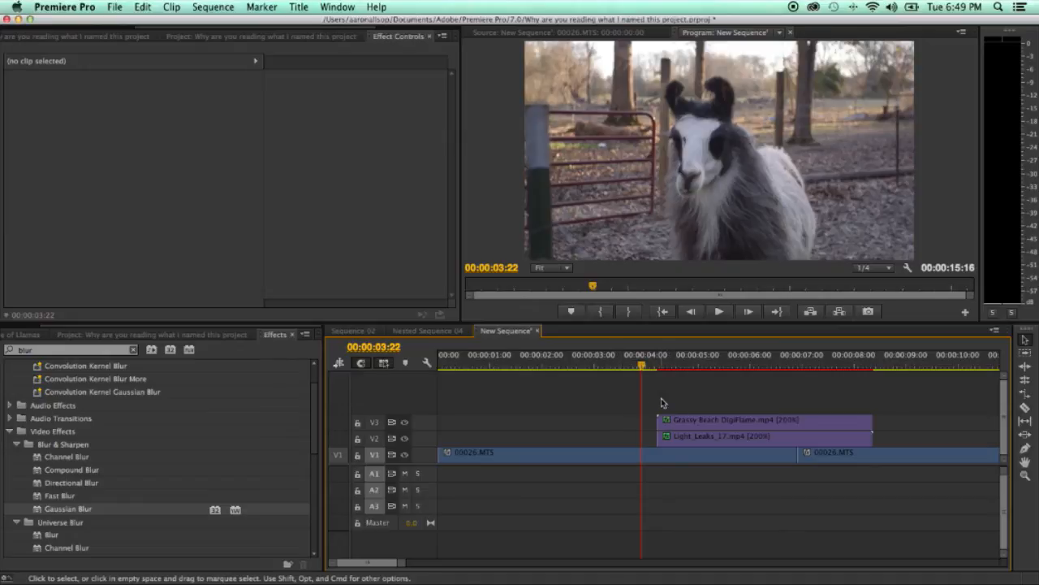
# Nest the flame and light-leak overlay clips into a new sequence named 'Film Burn'
pyautogui.click(756, 436)
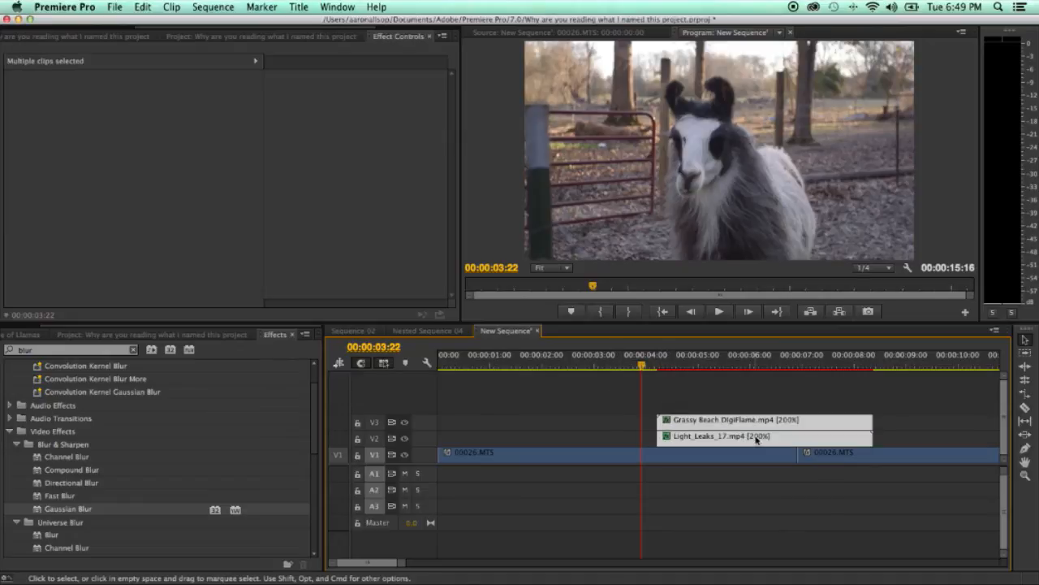
pyautogui.moveTo(754, 436)
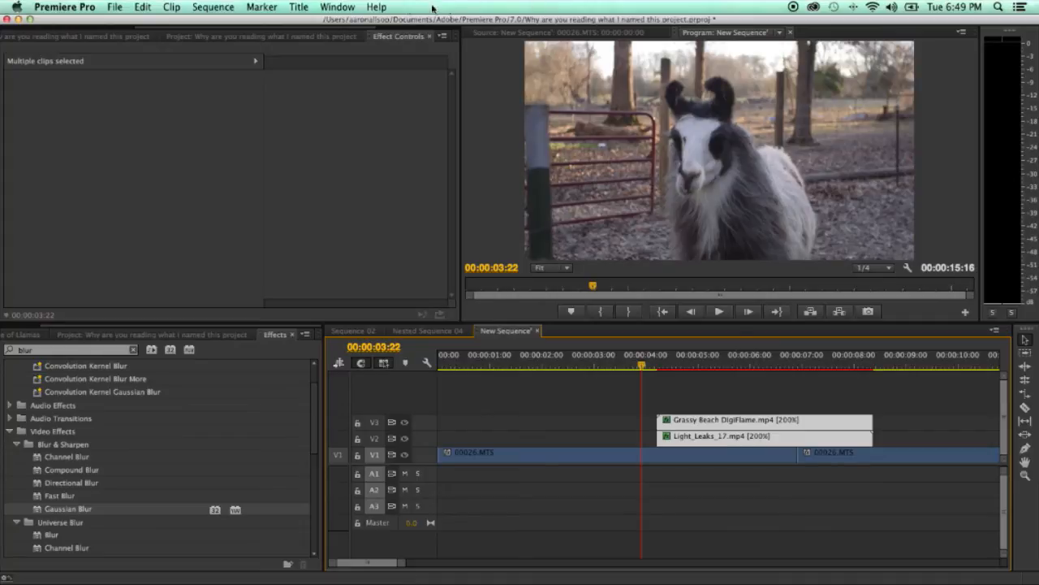
pyautogui.click(376, 7)
pyautogui.write('nest')
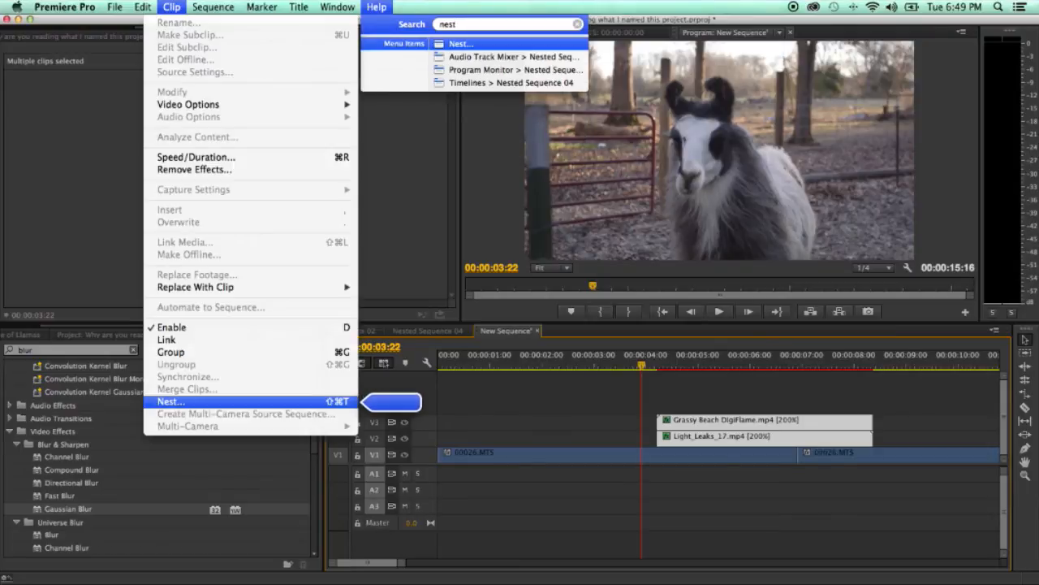
pyautogui.click(171, 401)
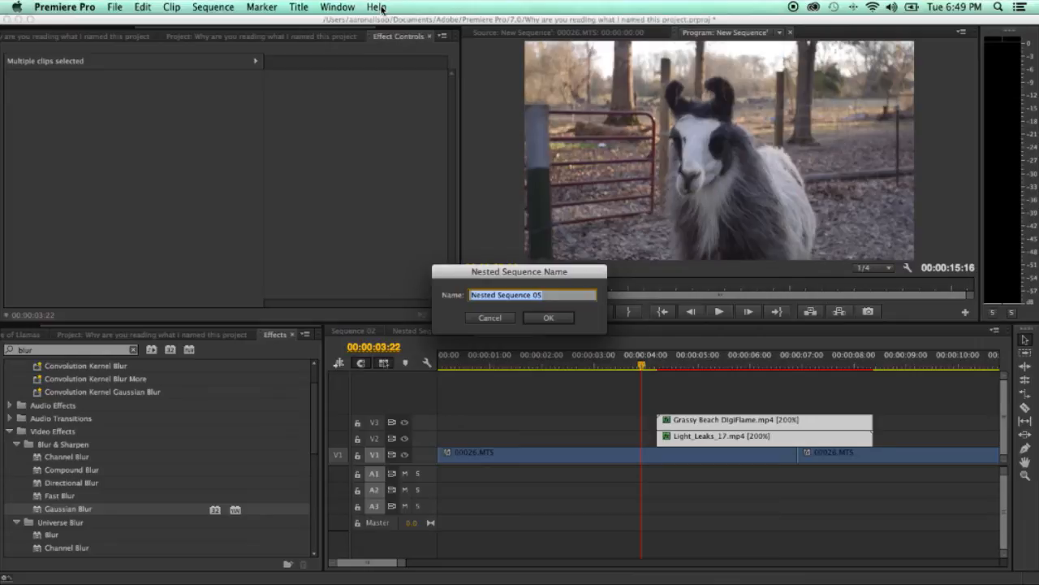
pyautogui.write('Film B')
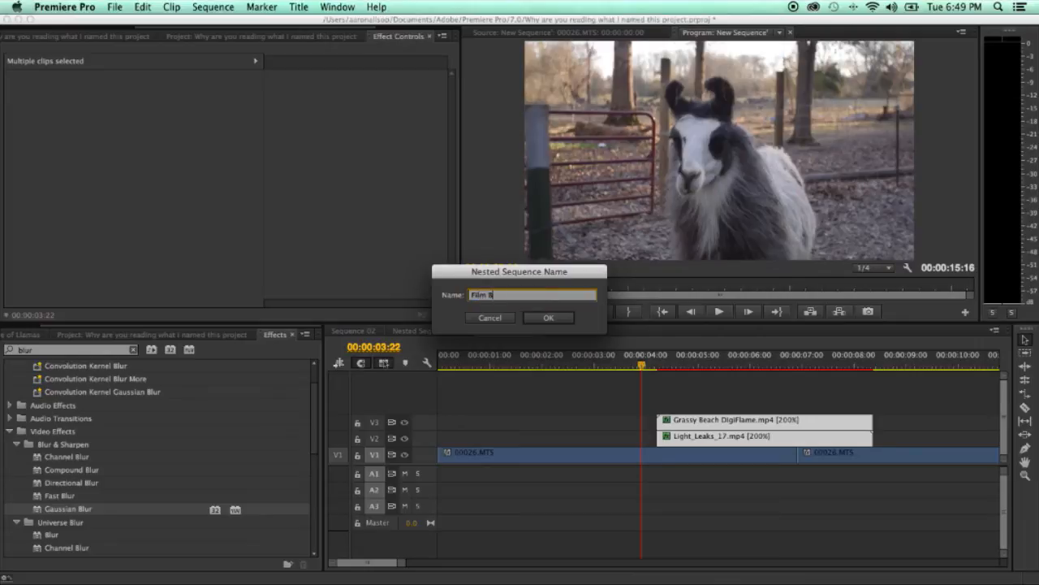
pyautogui.click(548, 318)
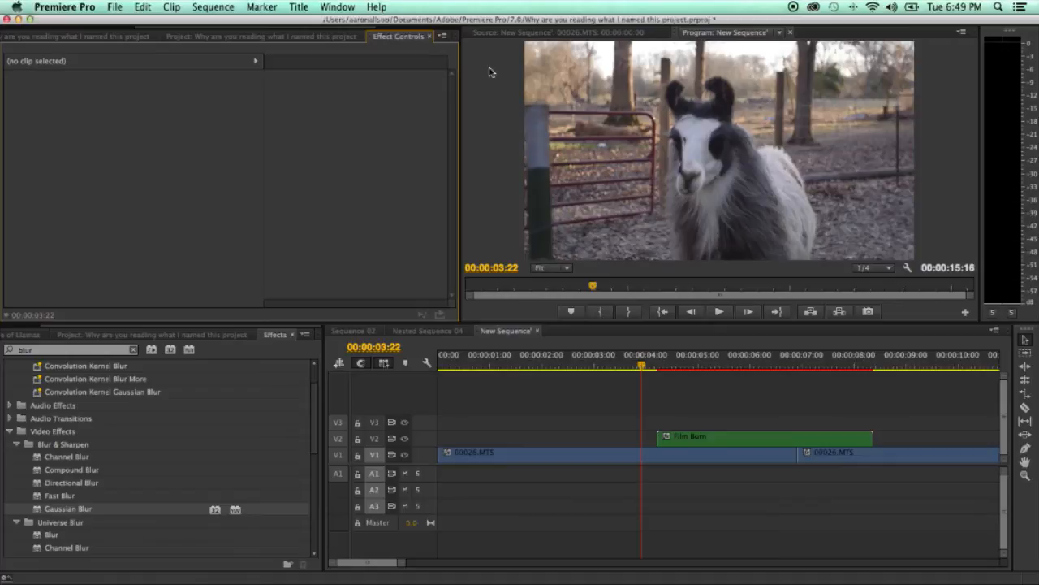
pyautogui.moveTo(658, 376)
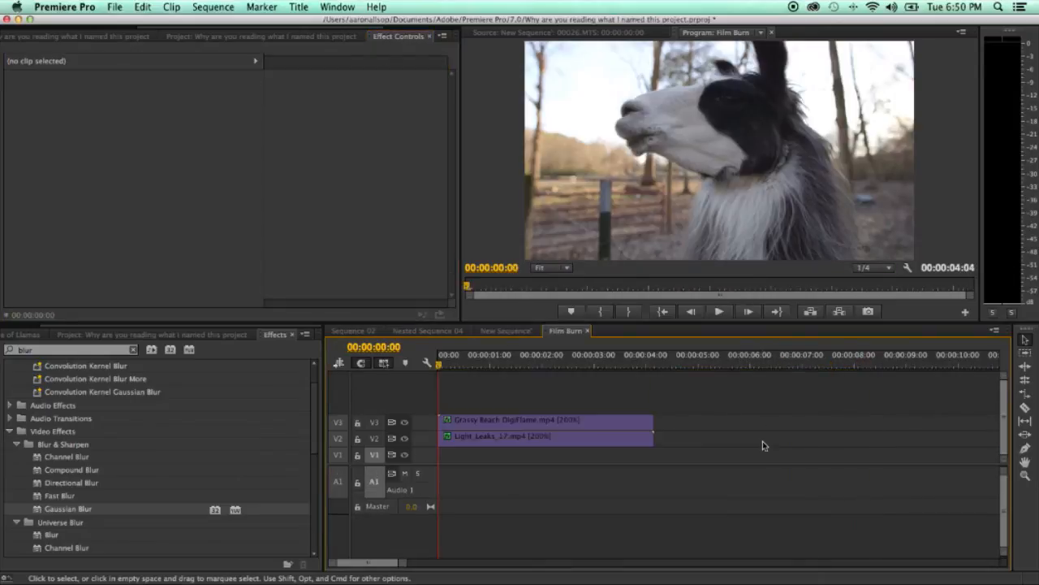
# Preview the Film Burn contents, then select its clip on New Sequence and reveal Opacity
pyautogui.click(718, 311)
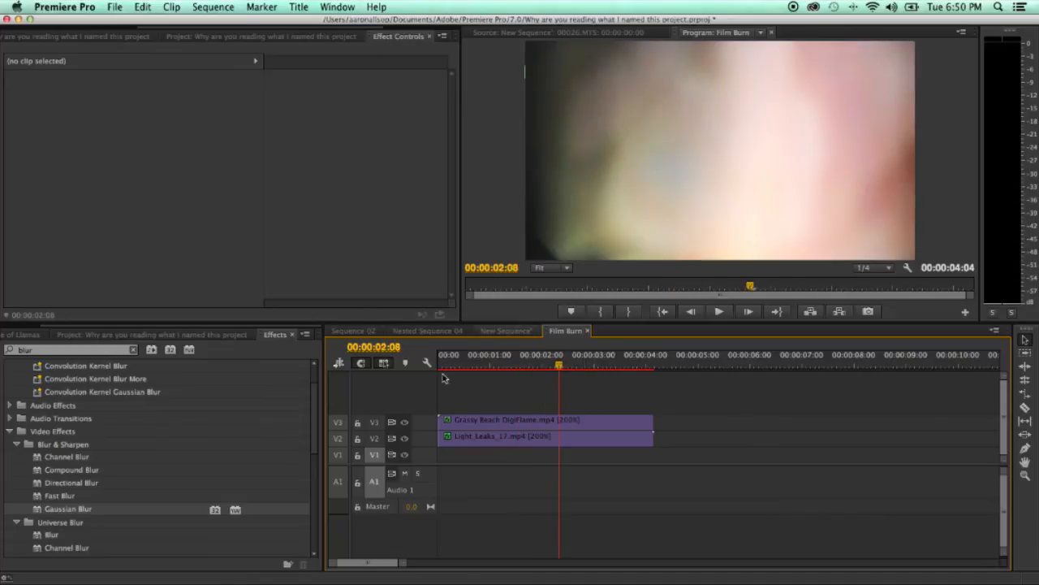
pyautogui.click(504, 330)
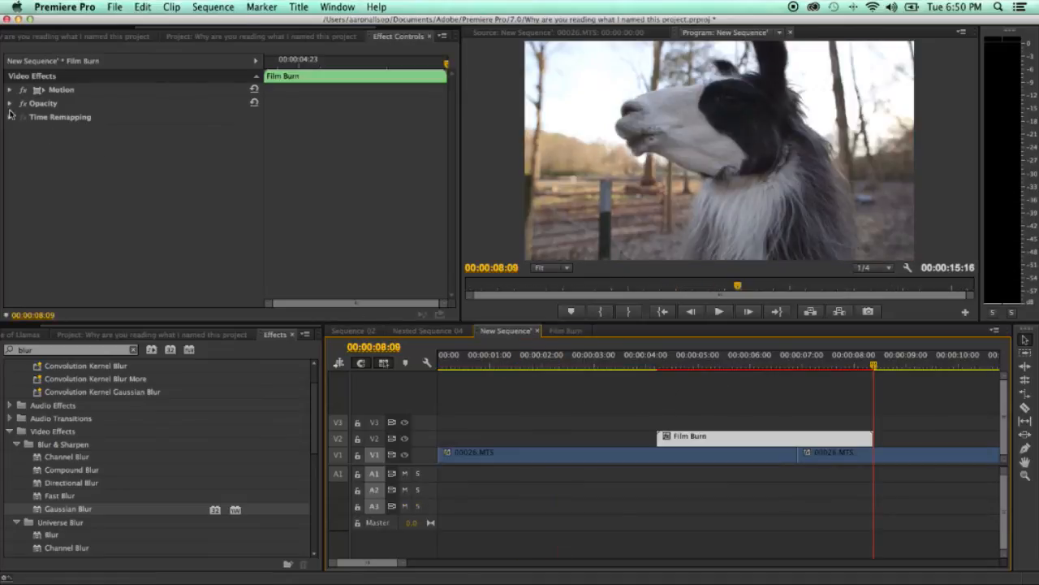
pyautogui.click(9, 103)
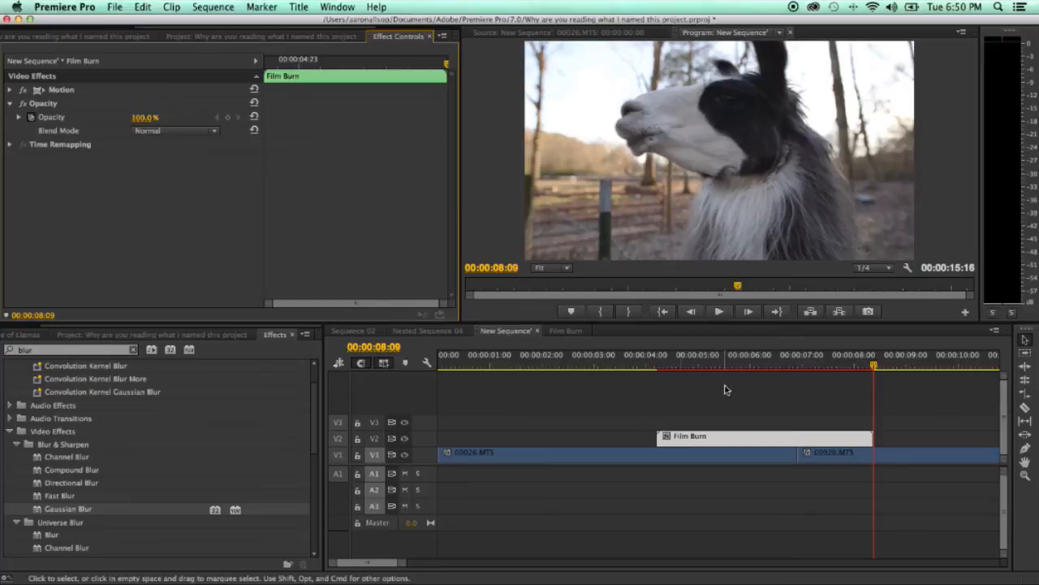
pyautogui.click(173, 131)
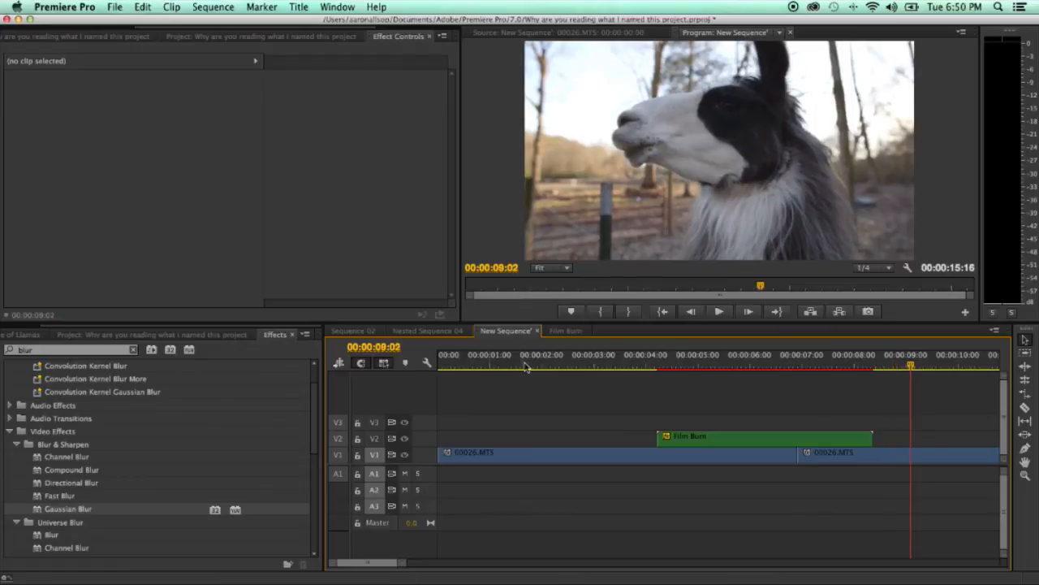
# Reopen the Film Burn sequence and show the project's DigiFlame media bin
pyautogui.click(565, 331)
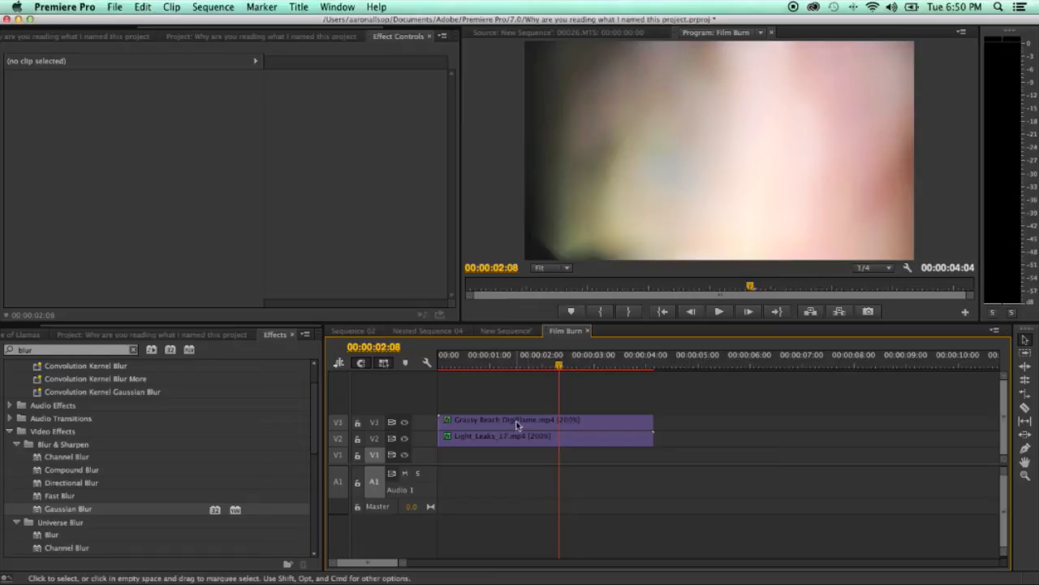
pyautogui.click(505, 331)
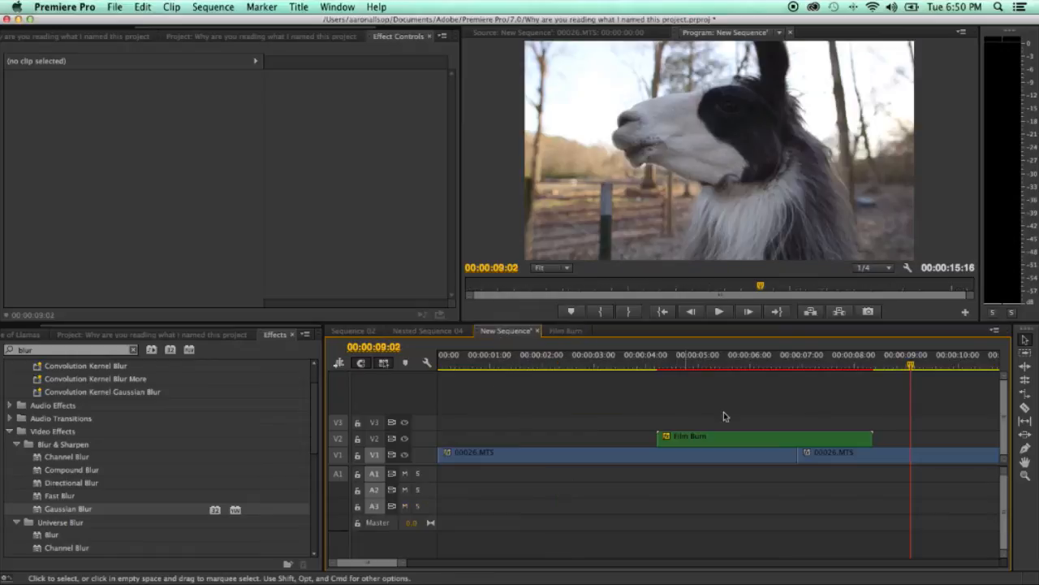
pyautogui.click(719, 363)
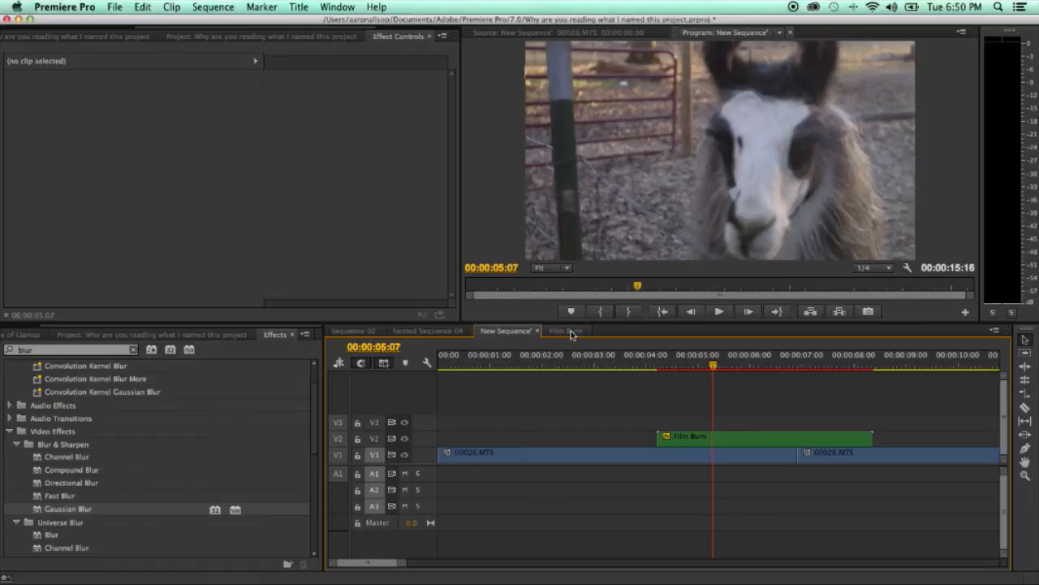
pyautogui.click(566, 331)
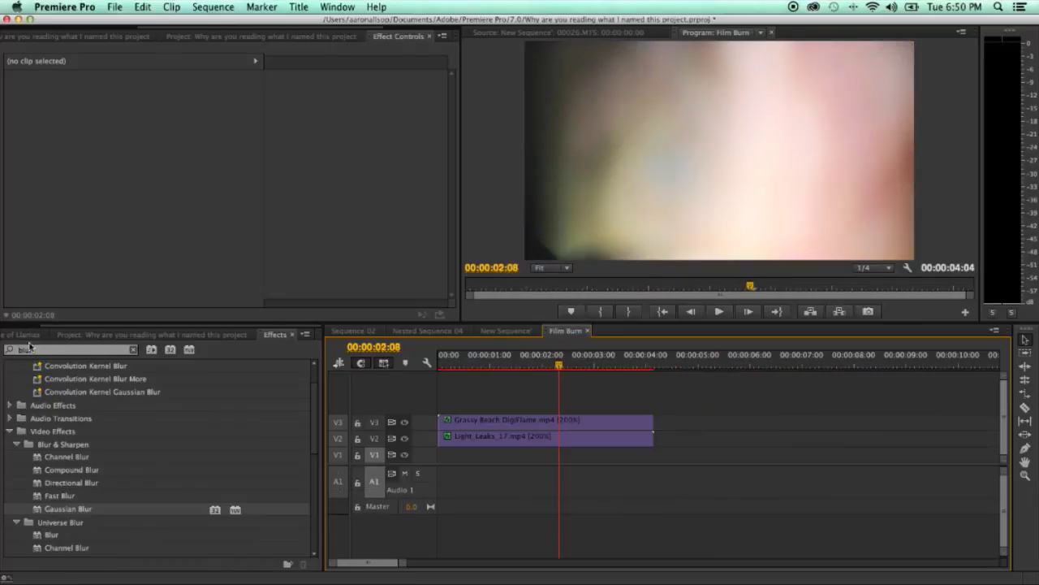
pyautogui.click(154, 334)
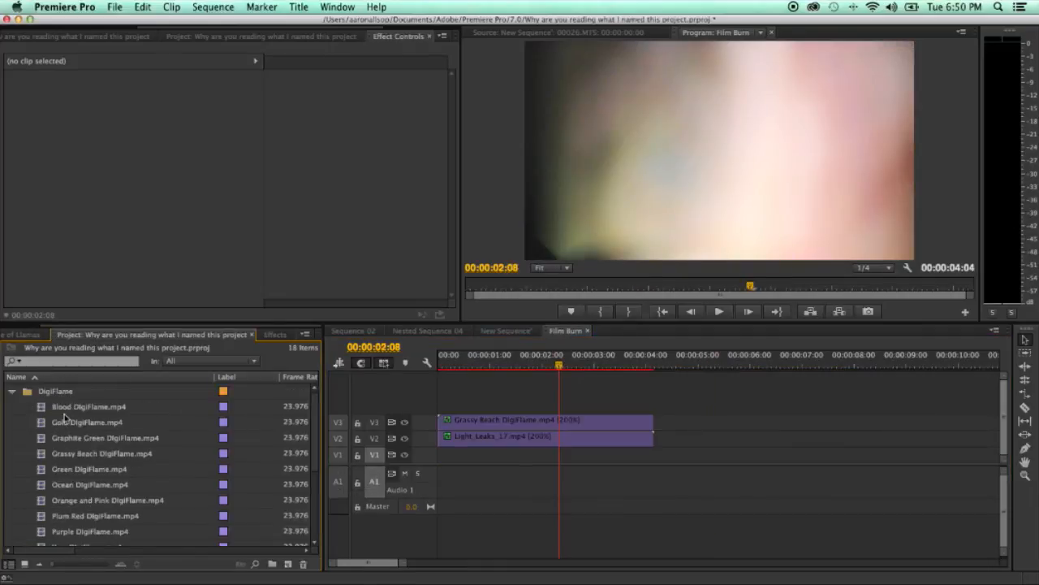
# Preview Grassy Beach DigiFlame, then Ocean DigiFlame, in the Source Monitor
pyautogui.doubleClick(89, 406)
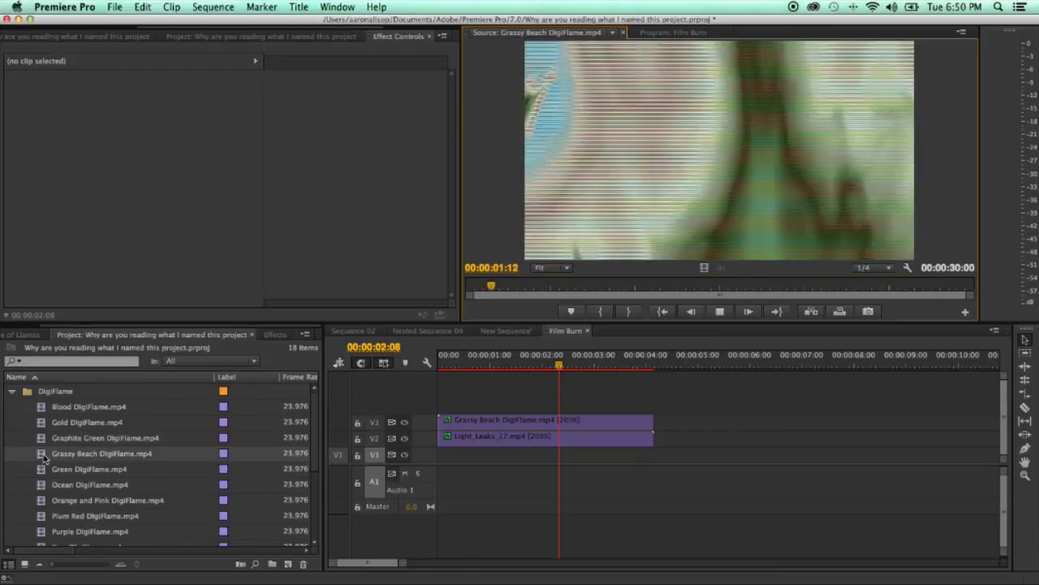
pyautogui.click(718, 311)
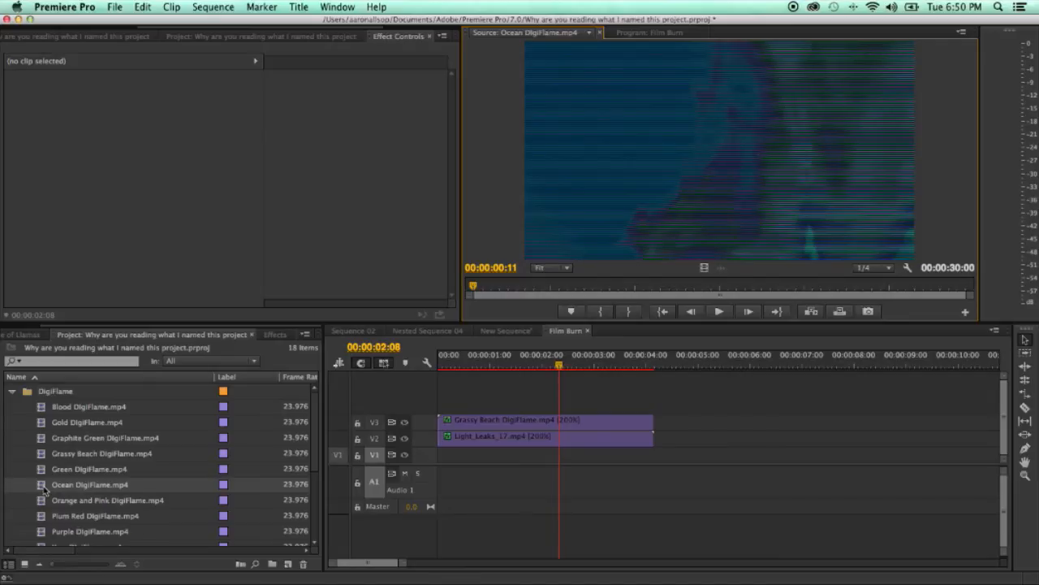
pyautogui.moveTo(37, 488)
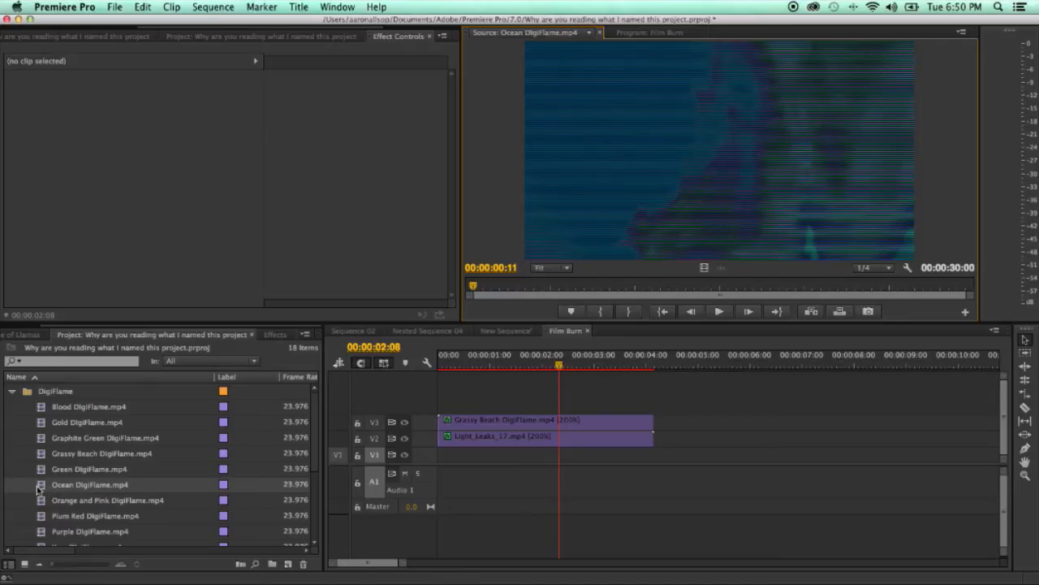
# Replace the Grassy Beach flame layer with Ocean DigiFlame, play it back, and return to New Sequence
pyautogui.moveTo(89, 483); pyautogui.dragTo(455, 424)
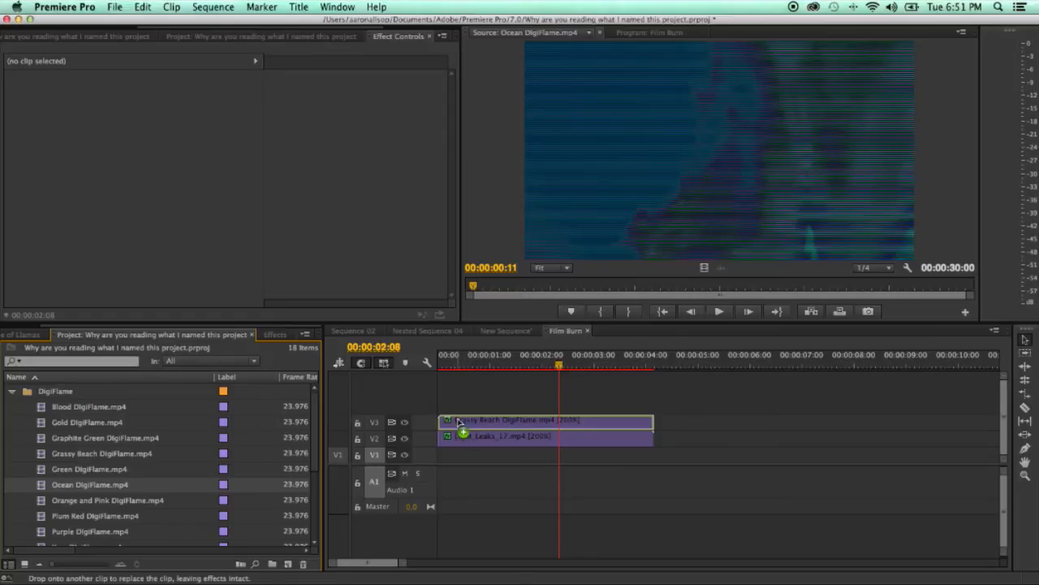
pyautogui.moveTo(462, 426)
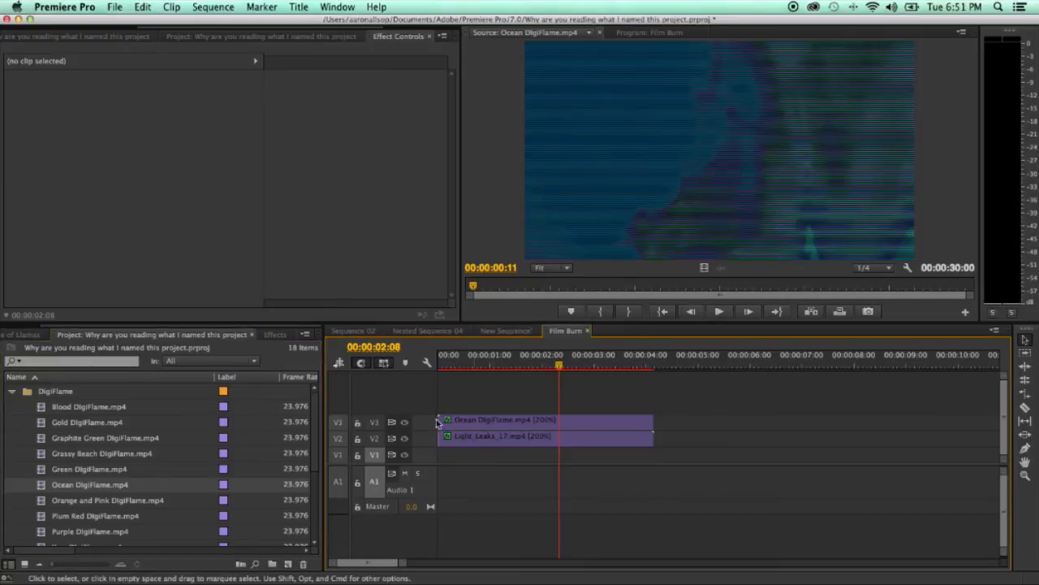
pyautogui.moveTo(71, 491)
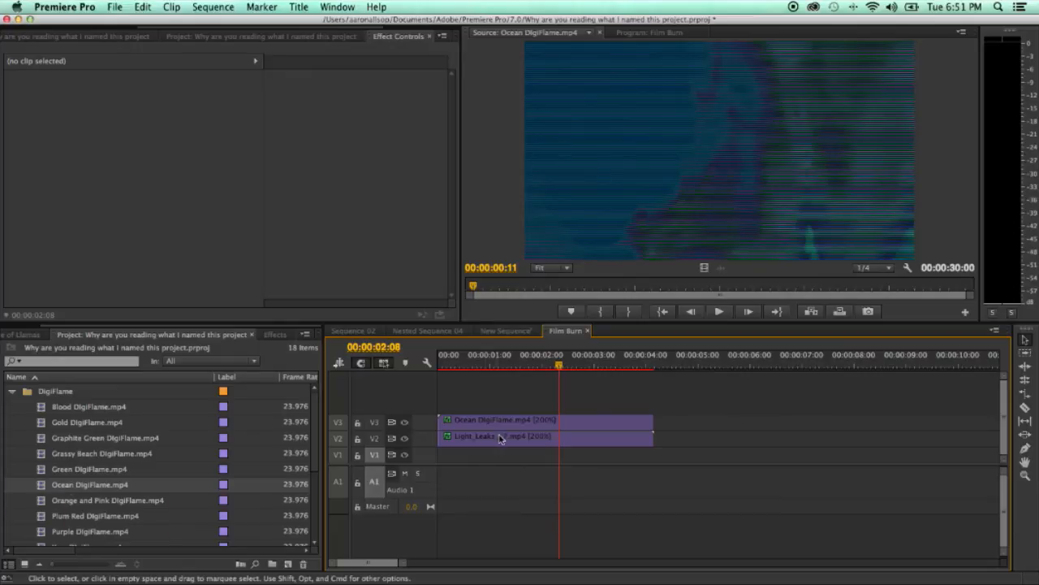
pyautogui.click(504, 420)
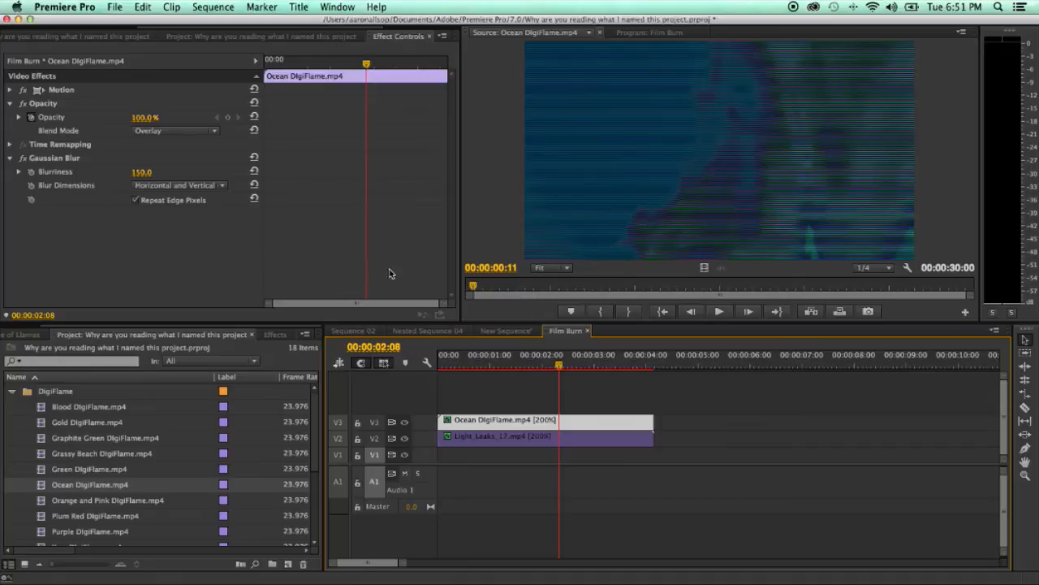
pyautogui.click(516, 382)
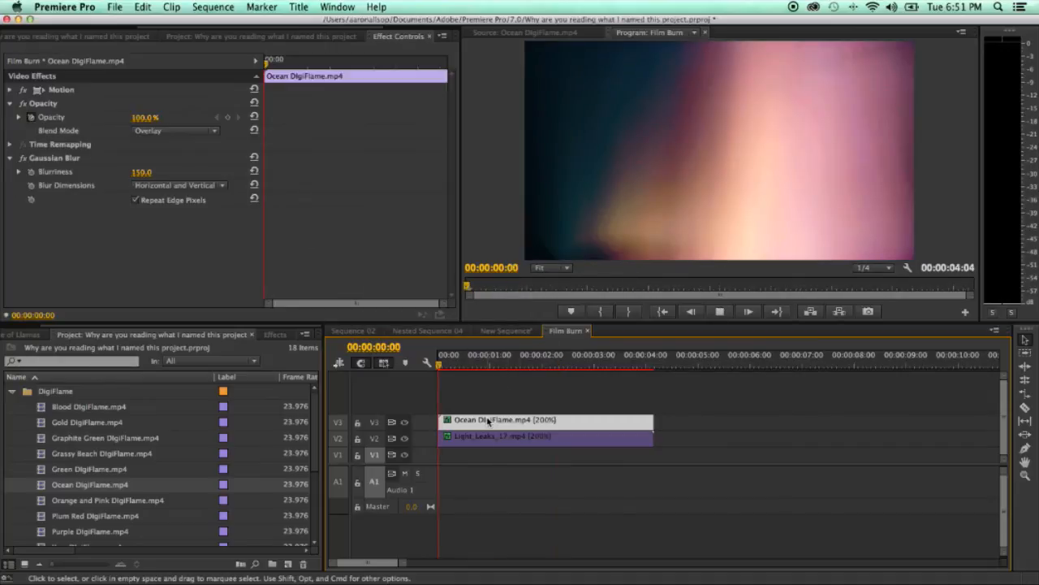
pyautogui.click(501, 354)
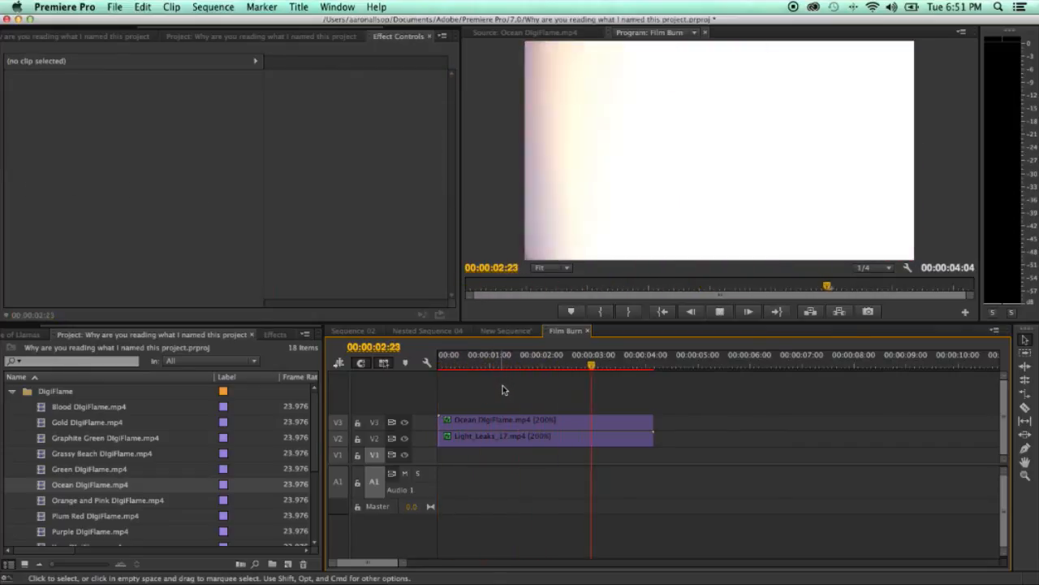
pyautogui.click(505, 331)
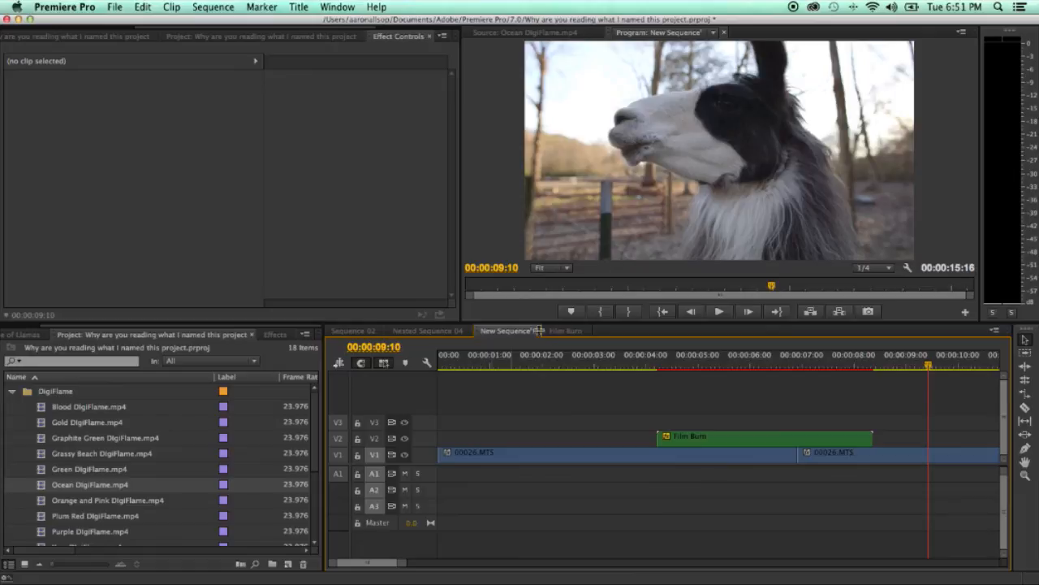
# Preview Orange and Pink, then Plum Red DigiFlame, and select the new Plum Red flame clip
pyautogui.scroll(-3)
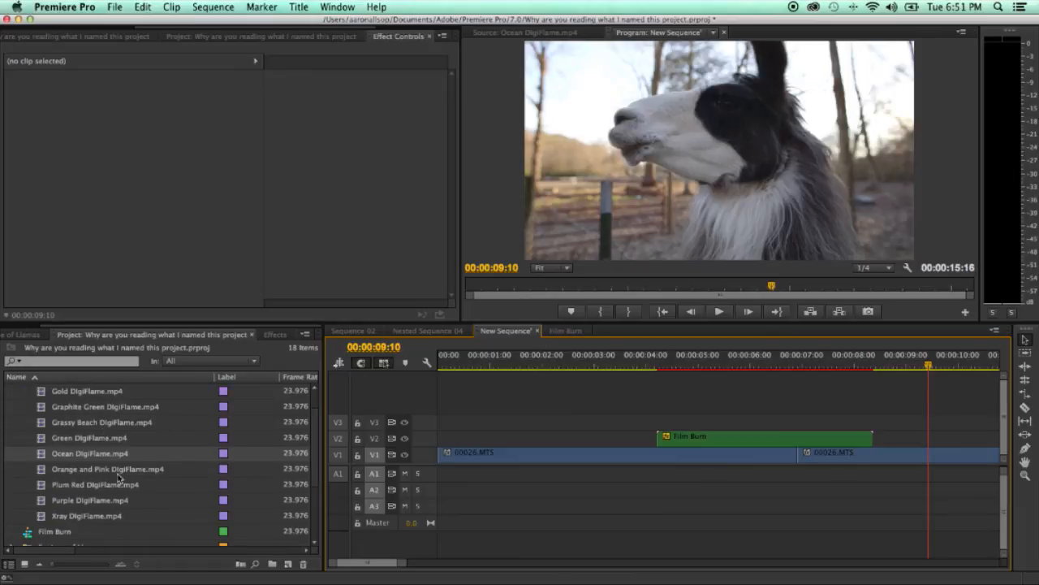
pyautogui.doubleClick(107, 468)
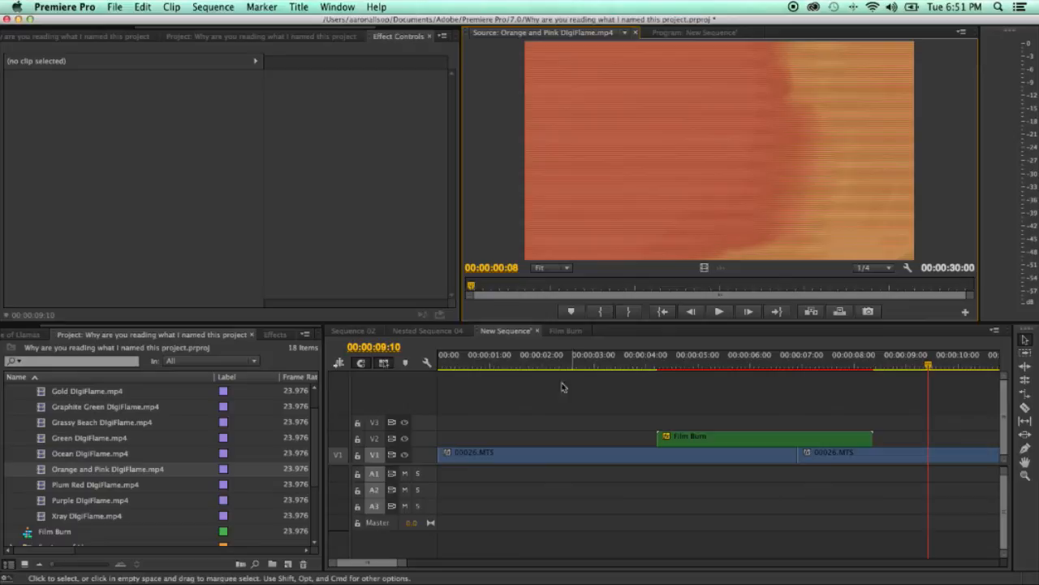
pyautogui.doubleClick(95, 484)
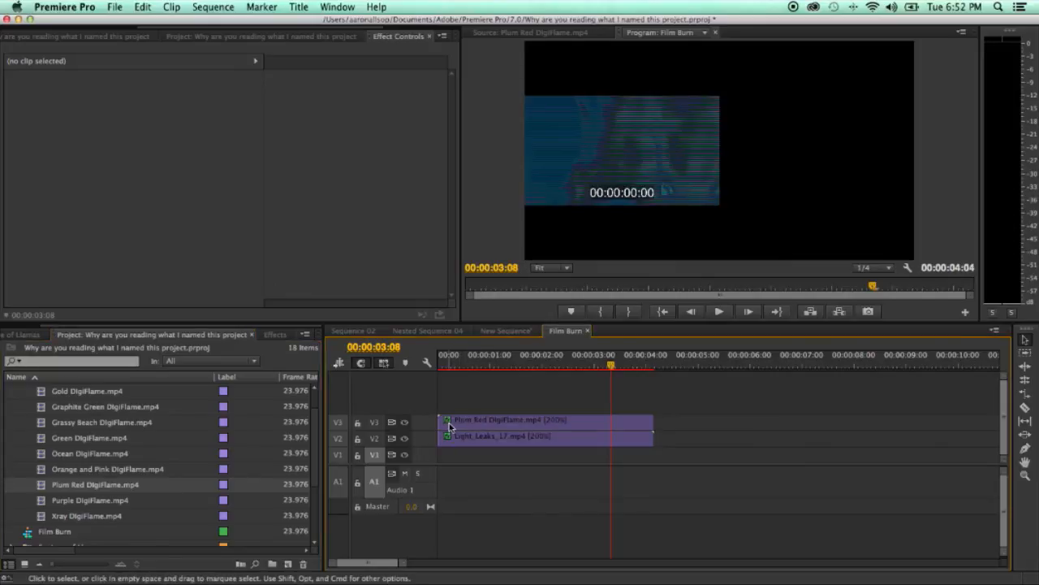
pyautogui.click(503, 331)
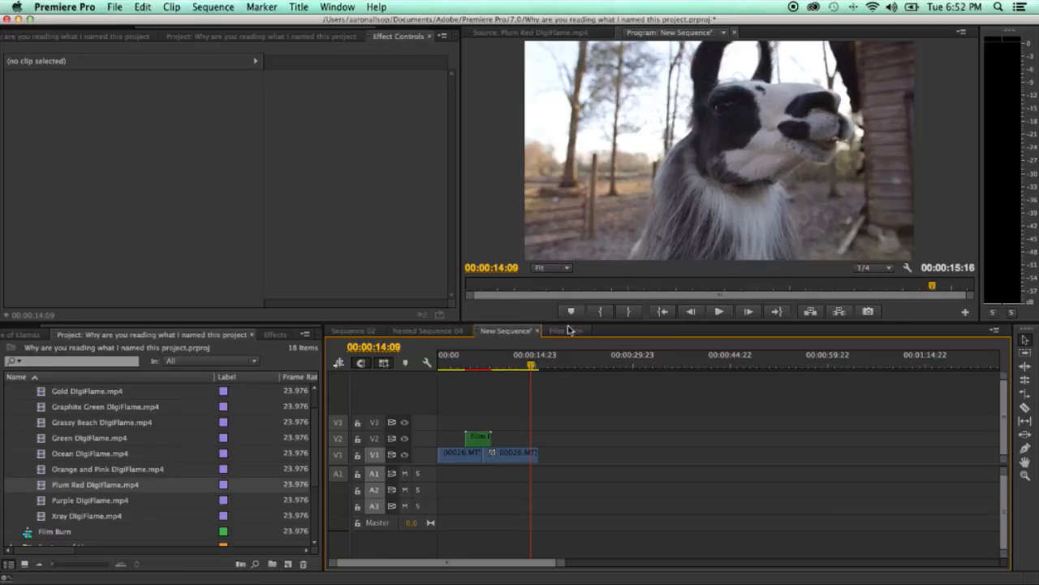
pyautogui.click(566, 331)
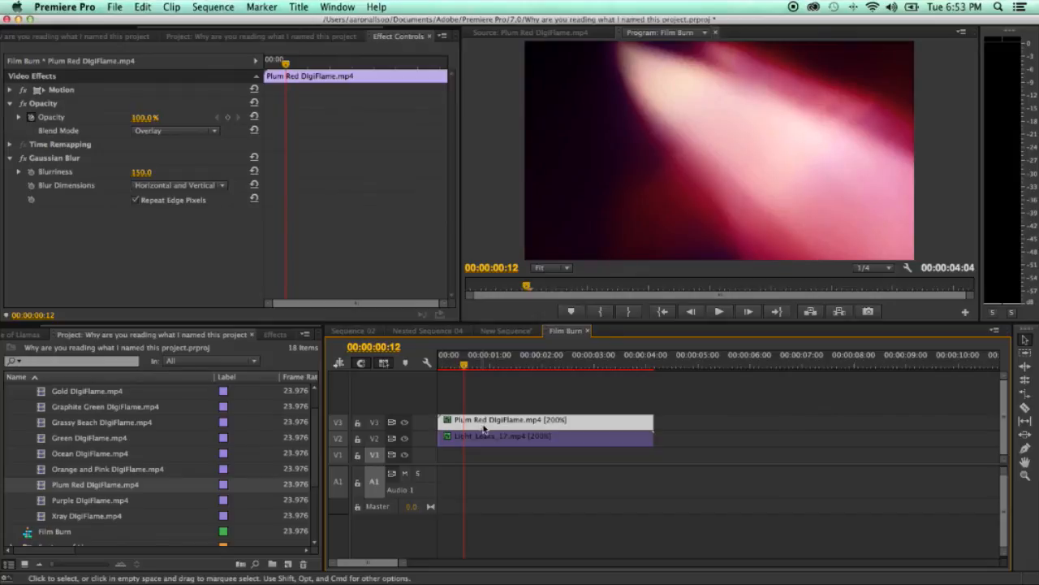
pyautogui.click(695, 400)
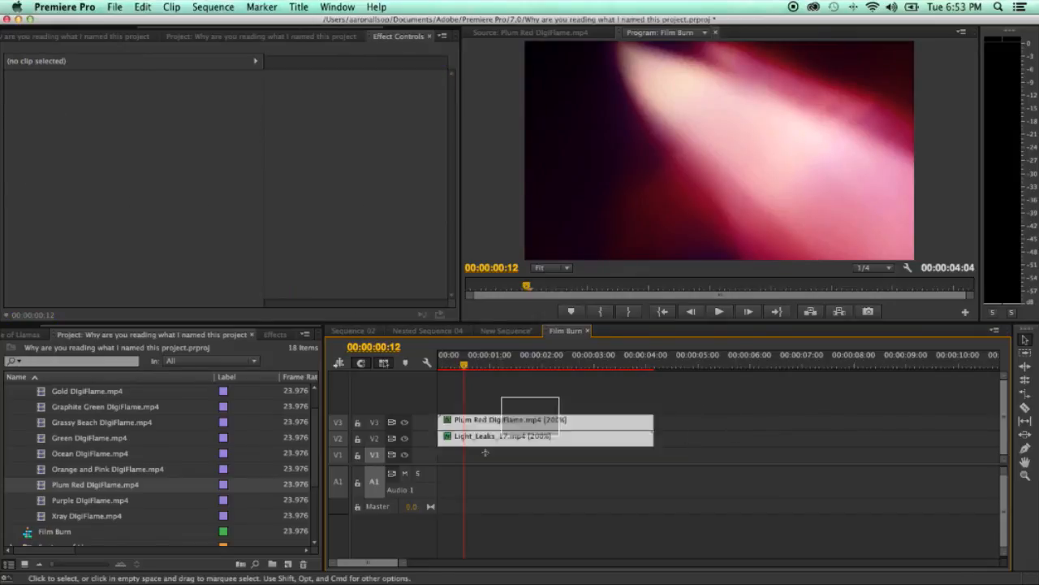
pyautogui.click(506, 331)
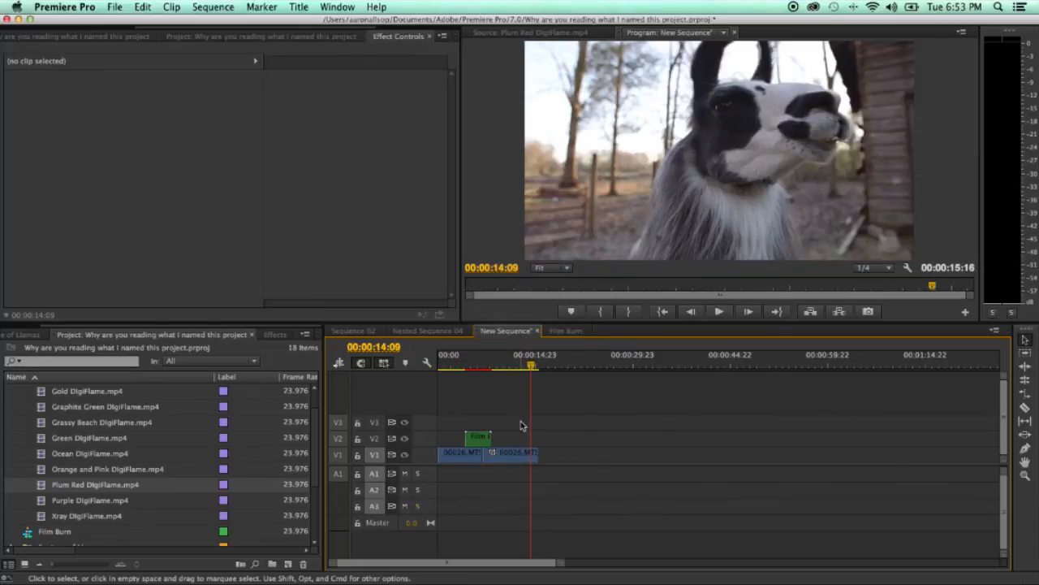
pyautogui.click(478, 436)
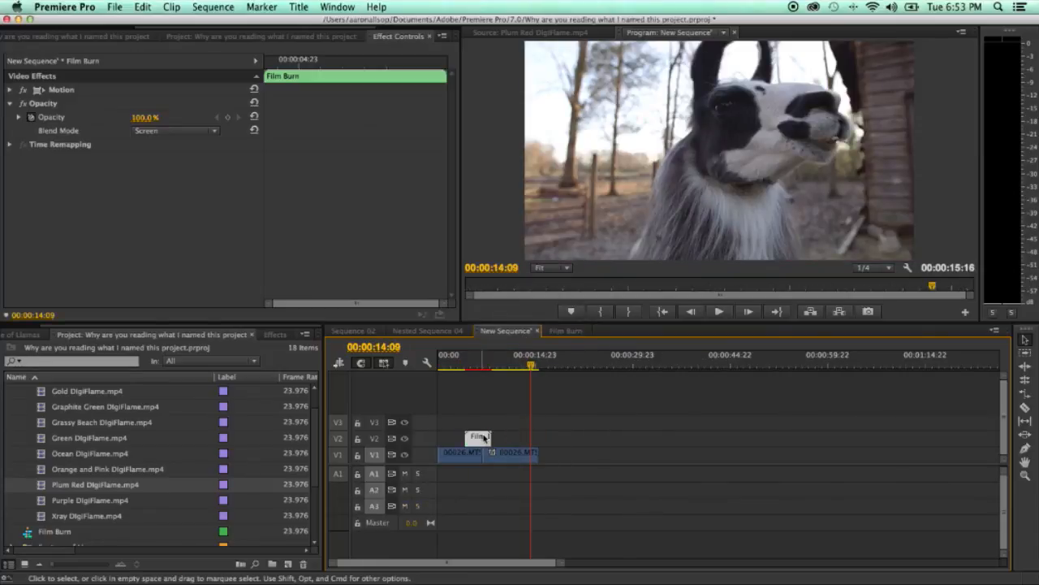
pyautogui.moveTo(530, 366); pyautogui.dragTo(480, 366)
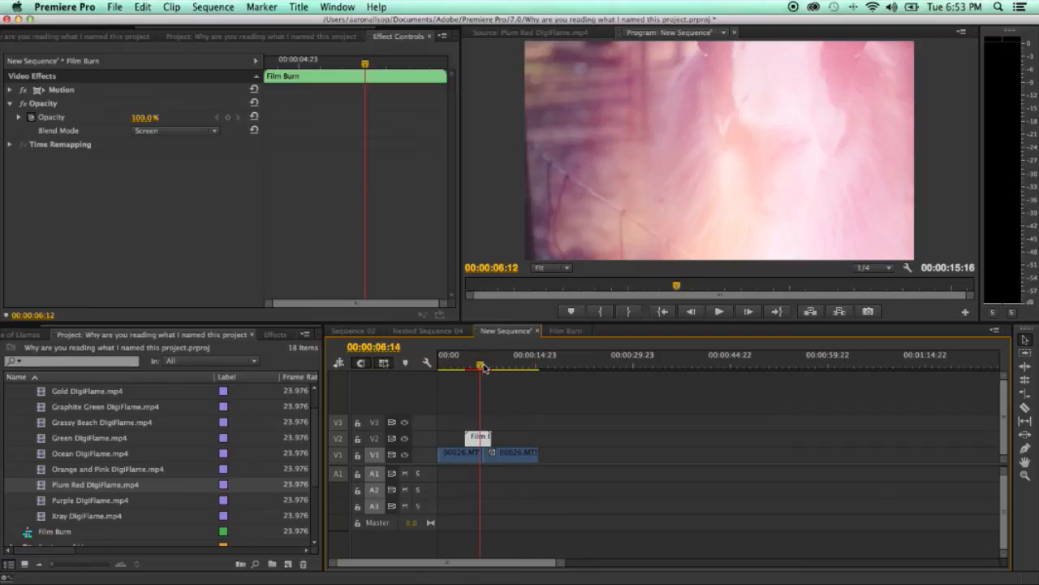
pyautogui.click(566, 330)
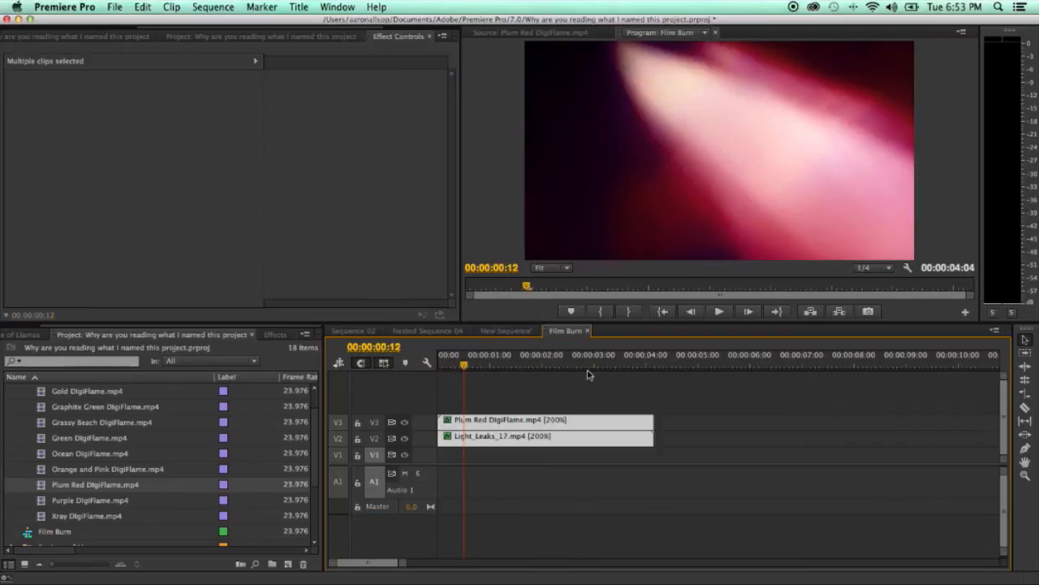
pyautogui.click(505, 331)
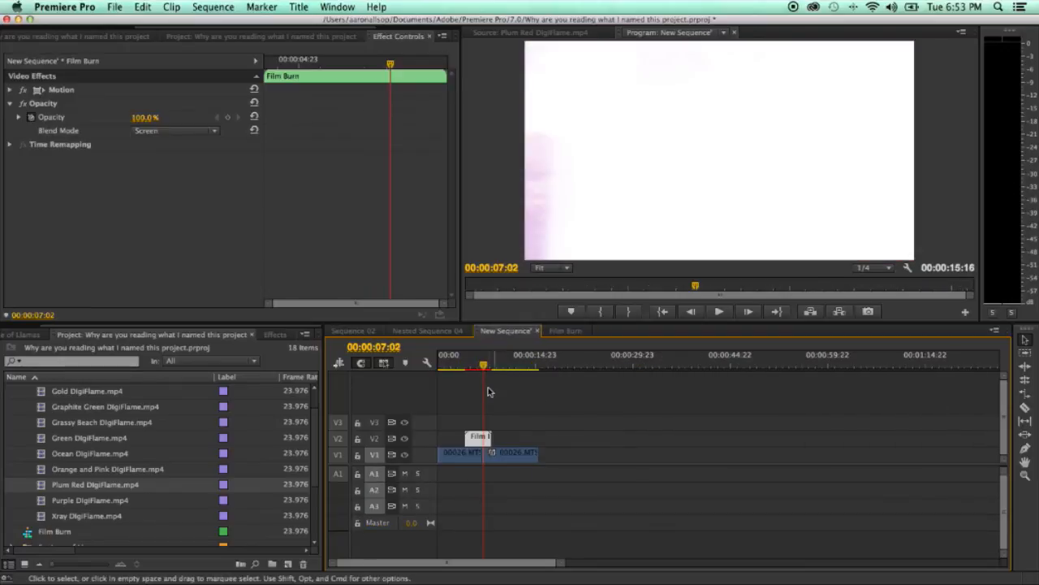